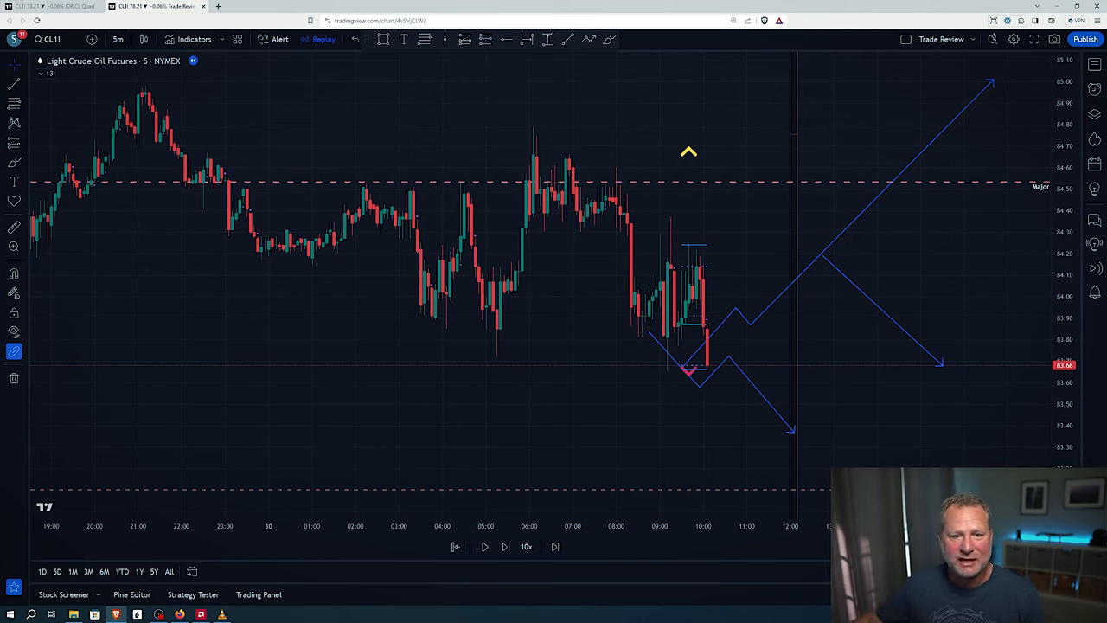
mouse_move(937, 320)
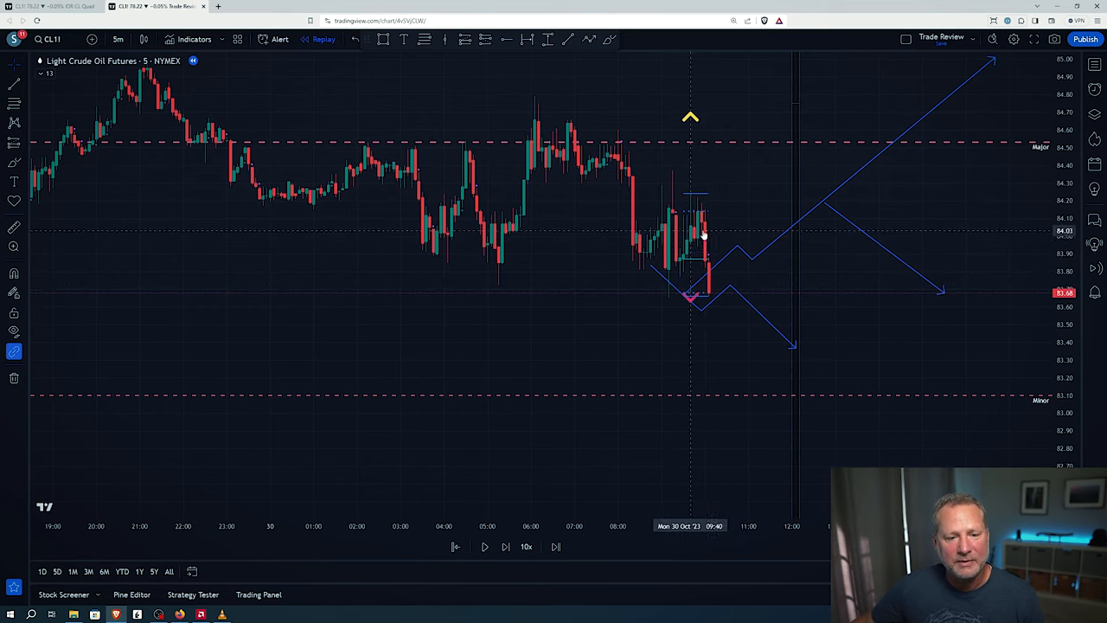
mouse_move(703, 270)
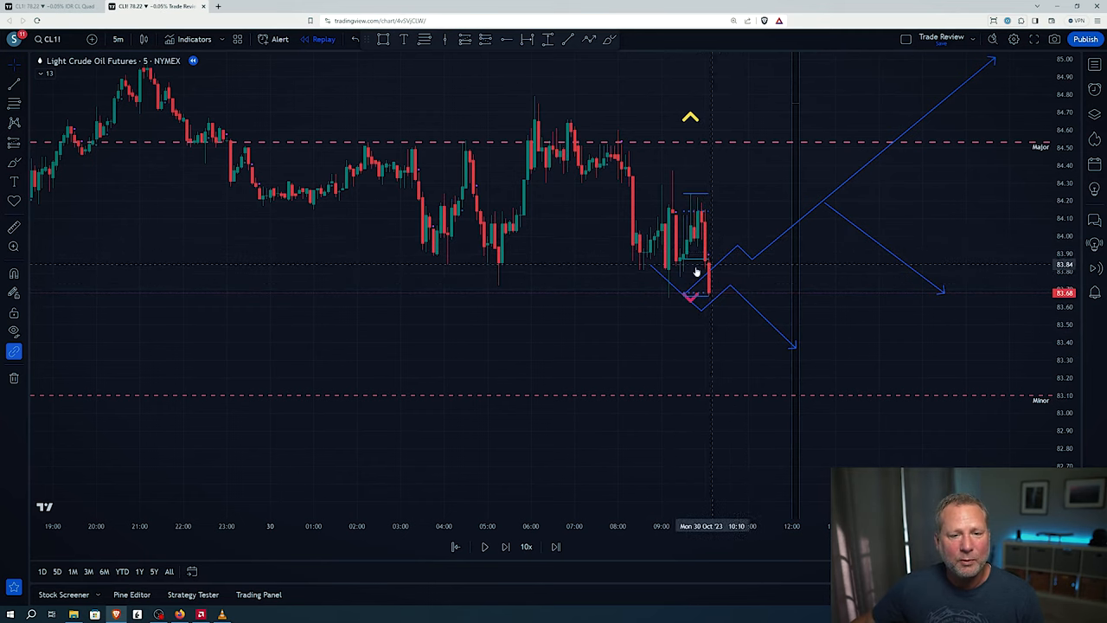
mouse_move(661, 294)
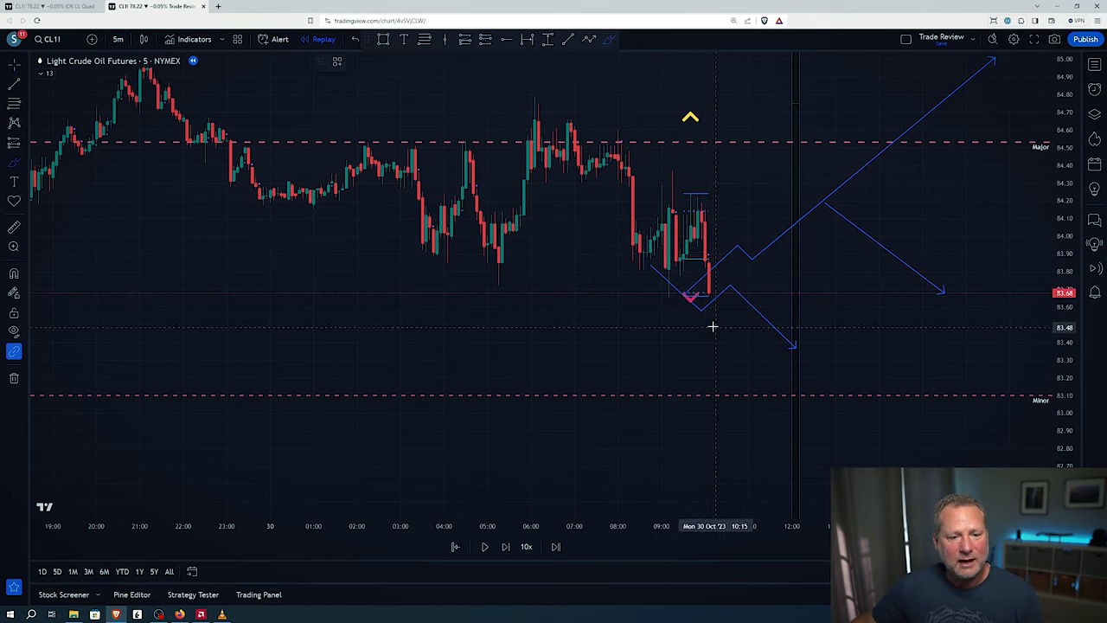
Zoom into the morning sell-off so its horizontal levels and shaded time zones are visible.
drag(637, 280, 770, 332)
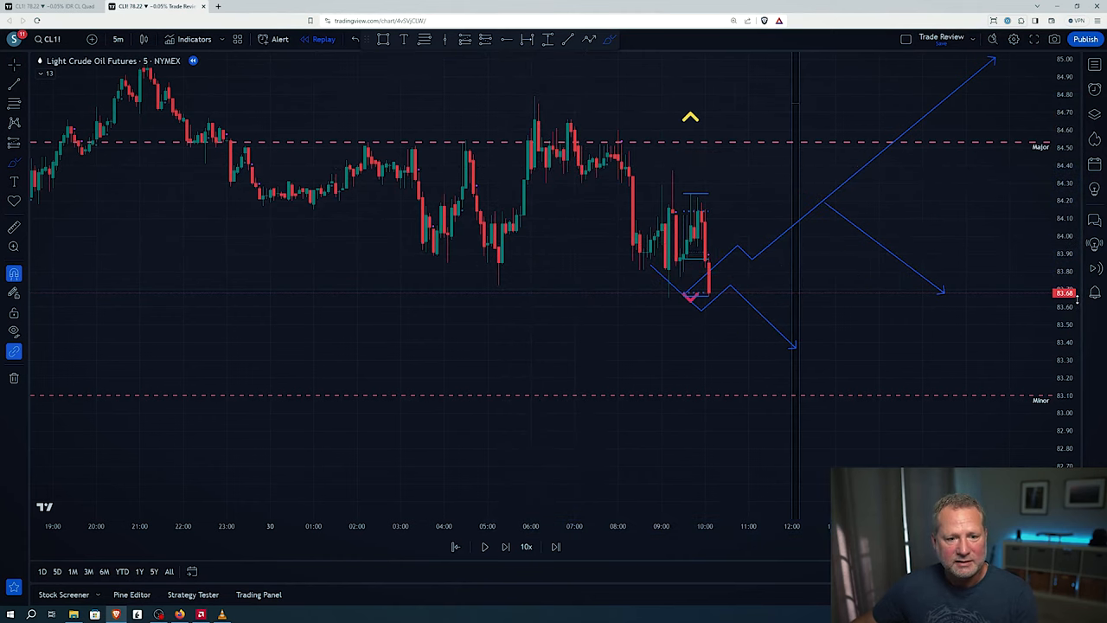
mouse_move(834, 275)
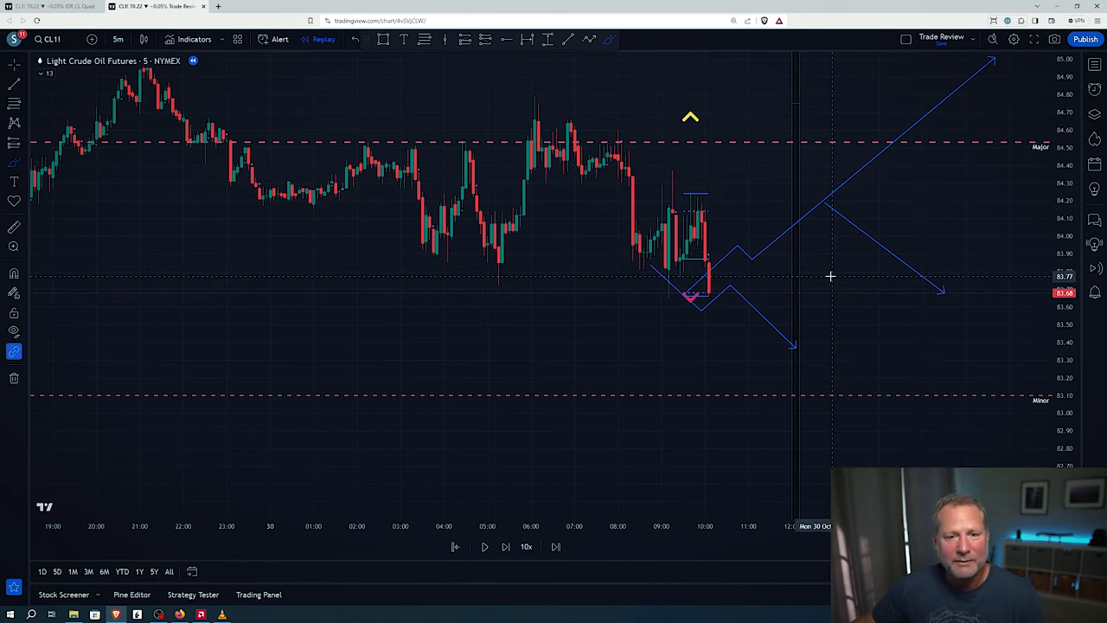
mouse_move(823, 276)
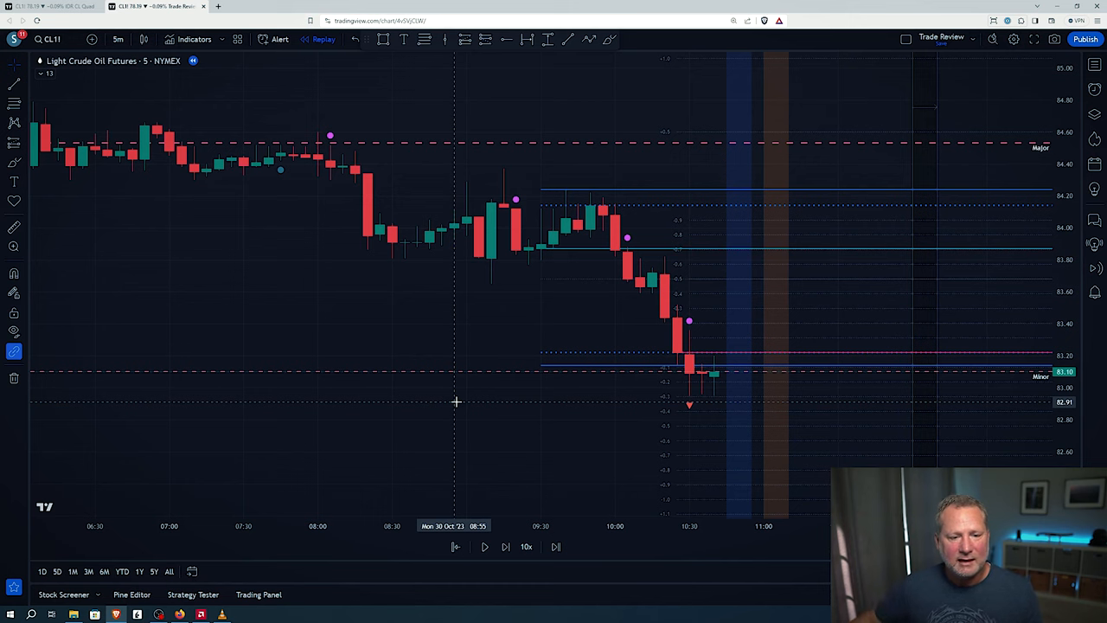
mouse_move(664, 239)
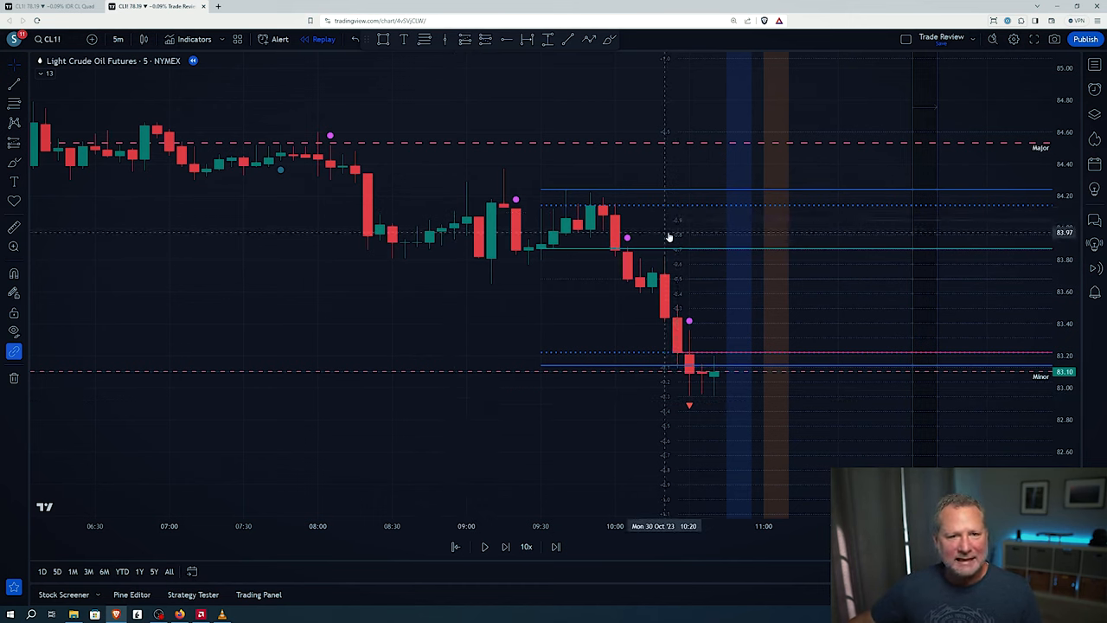
mouse_move(702, 224)
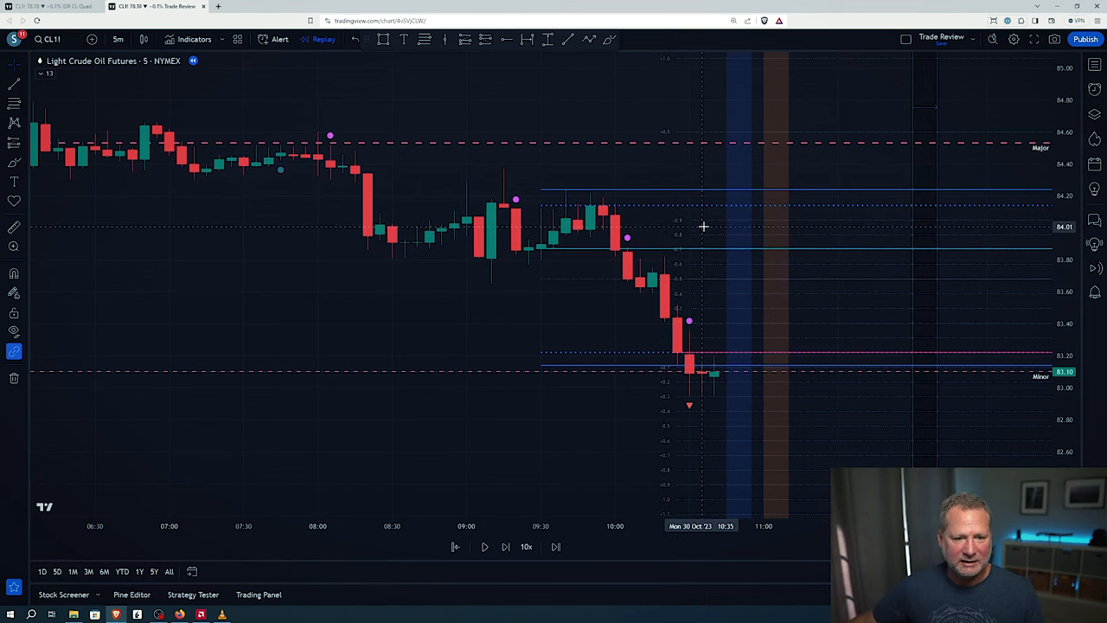
mouse_move(653, 263)
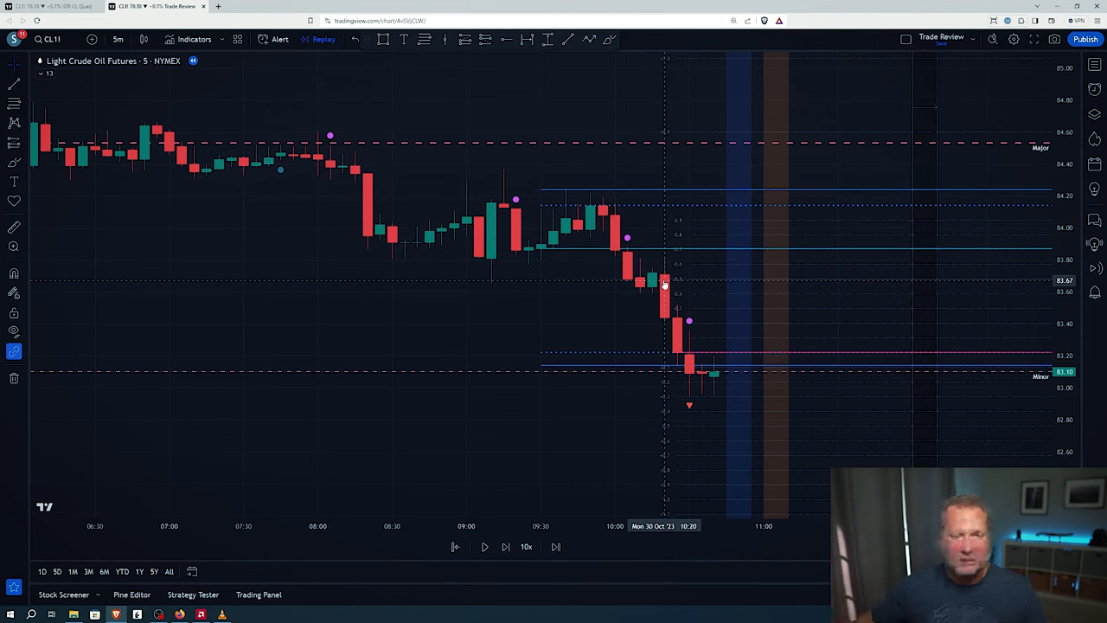
mouse_move(745, 199)
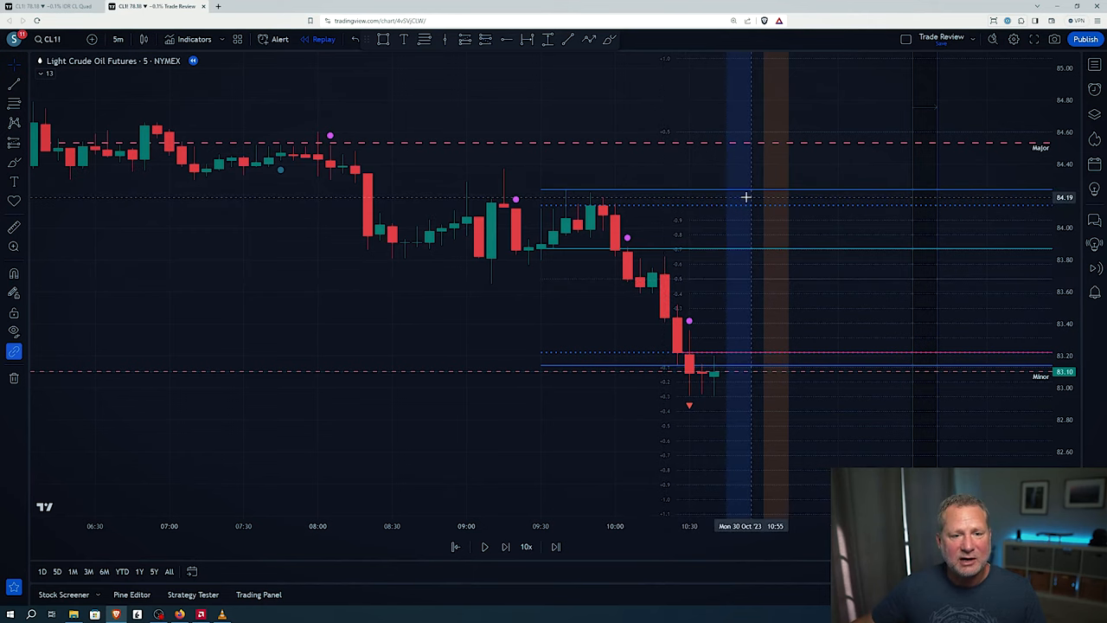
mouse_move(866, 197)
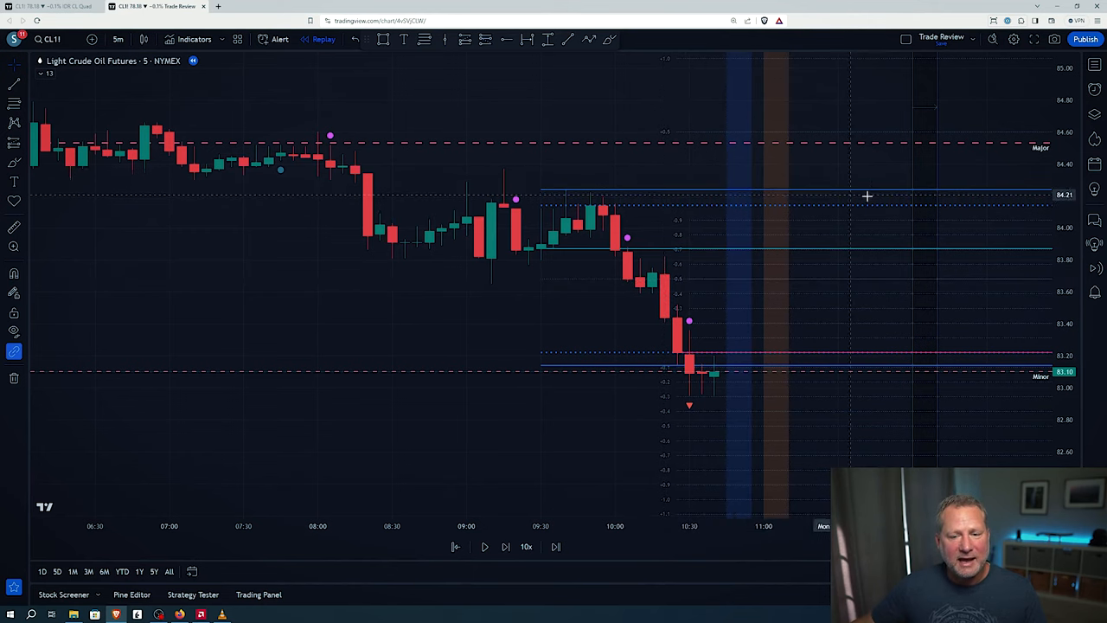
mouse_move(930, 195)
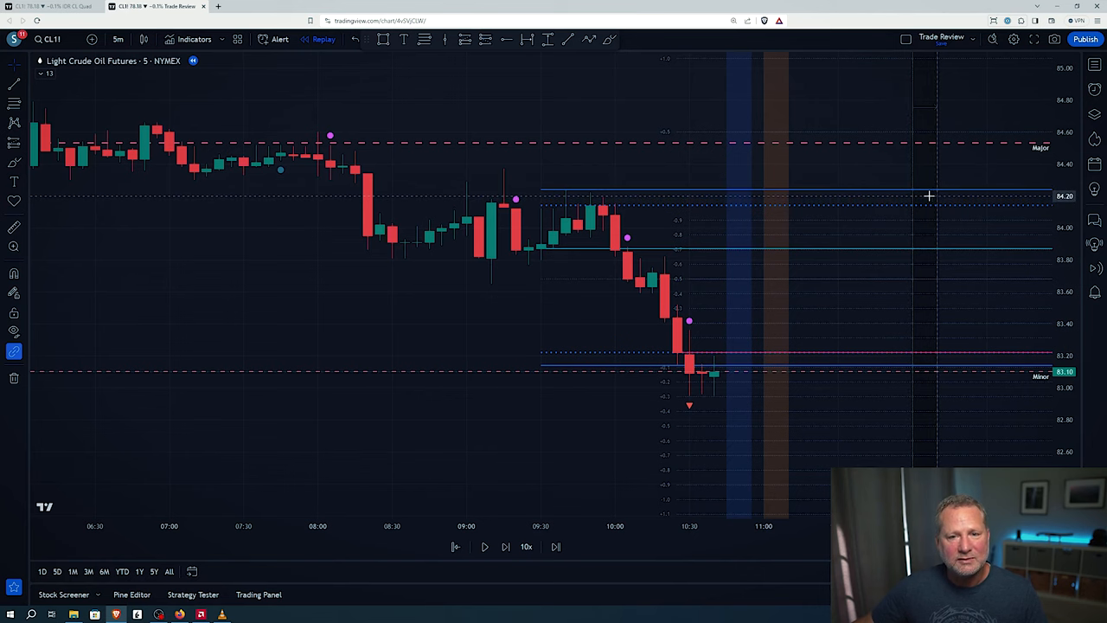
mouse_move(735, 211)
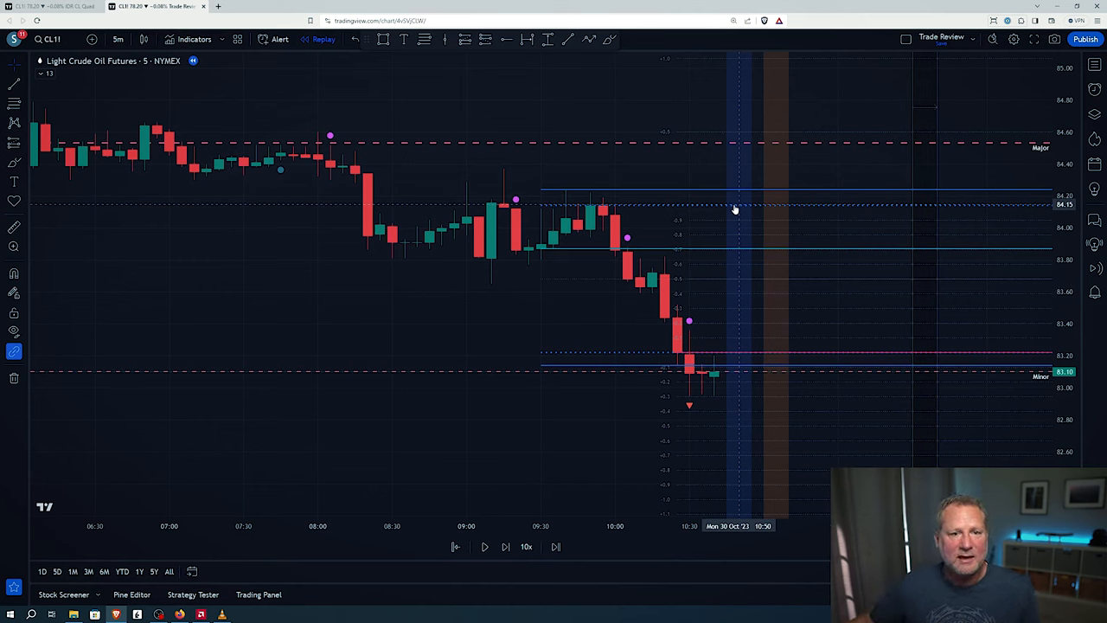
mouse_move(738, 216)
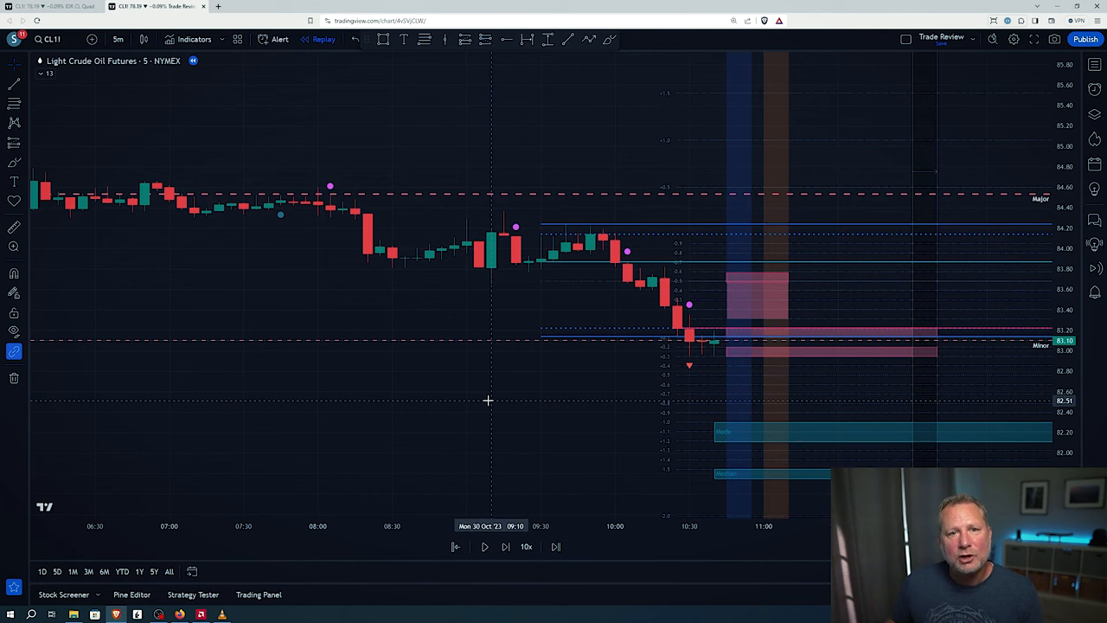
mouse_move(560, 318)
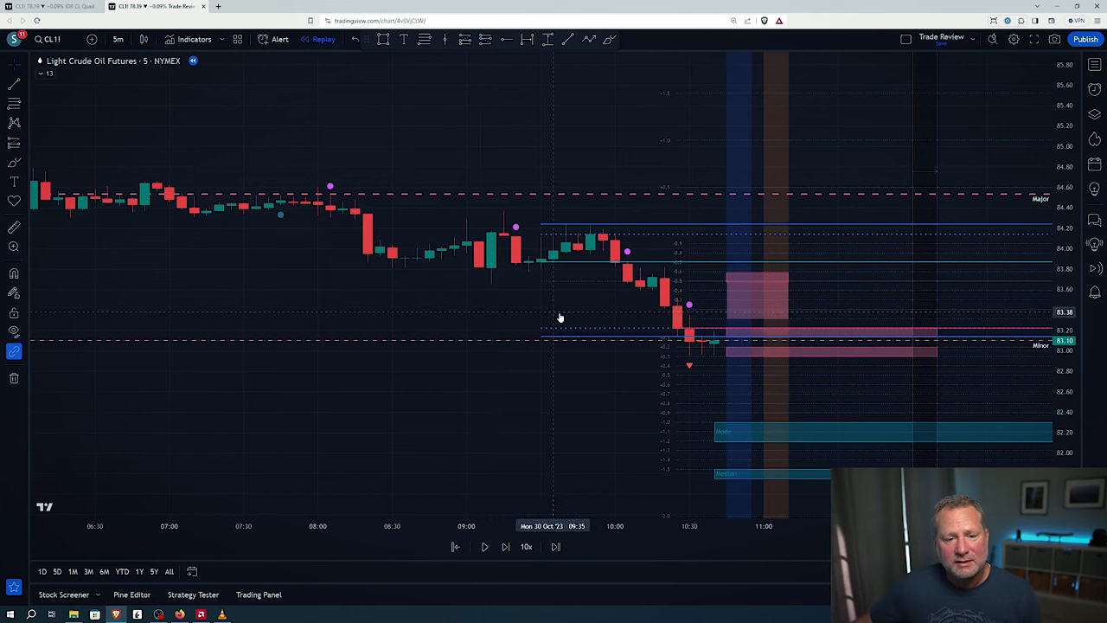
mouse_move(711, 273)
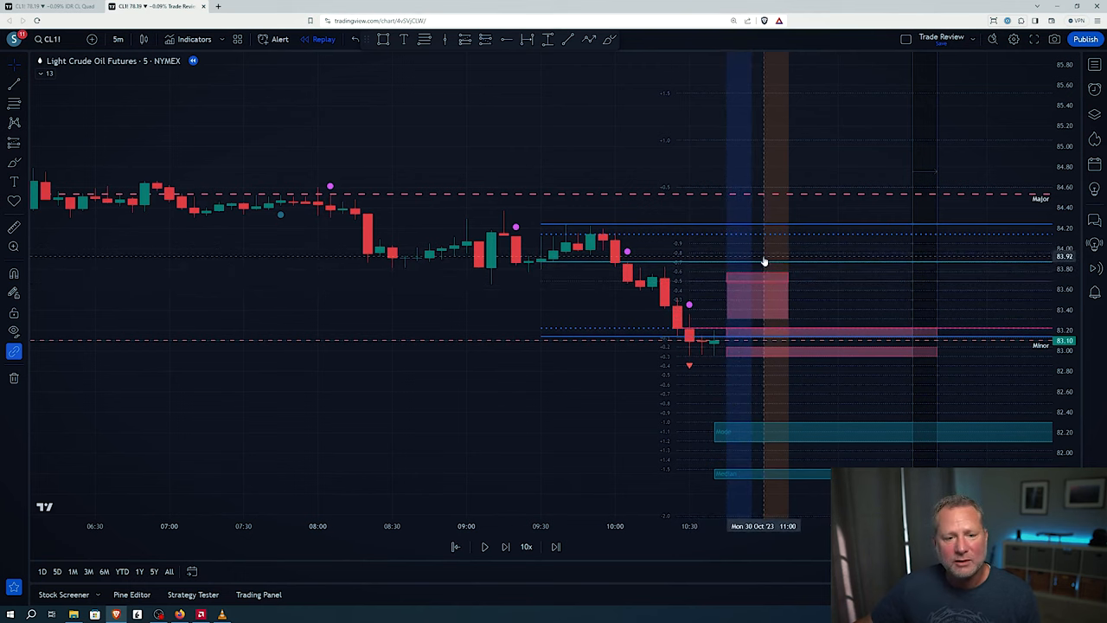
mouse_move(769, 275)
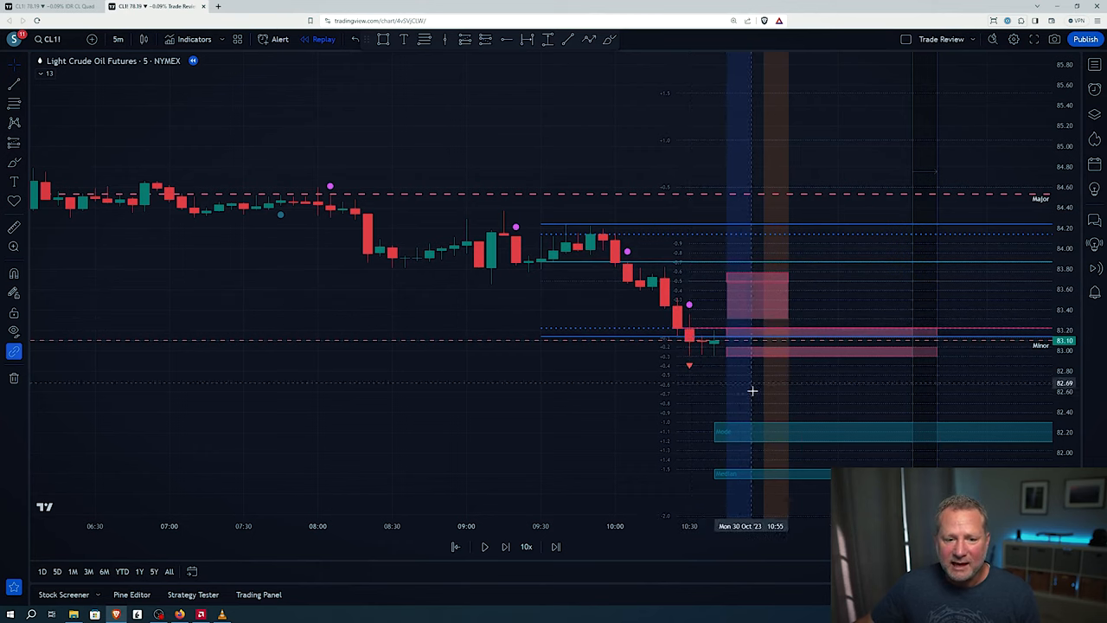
mouse_move(757, 311)
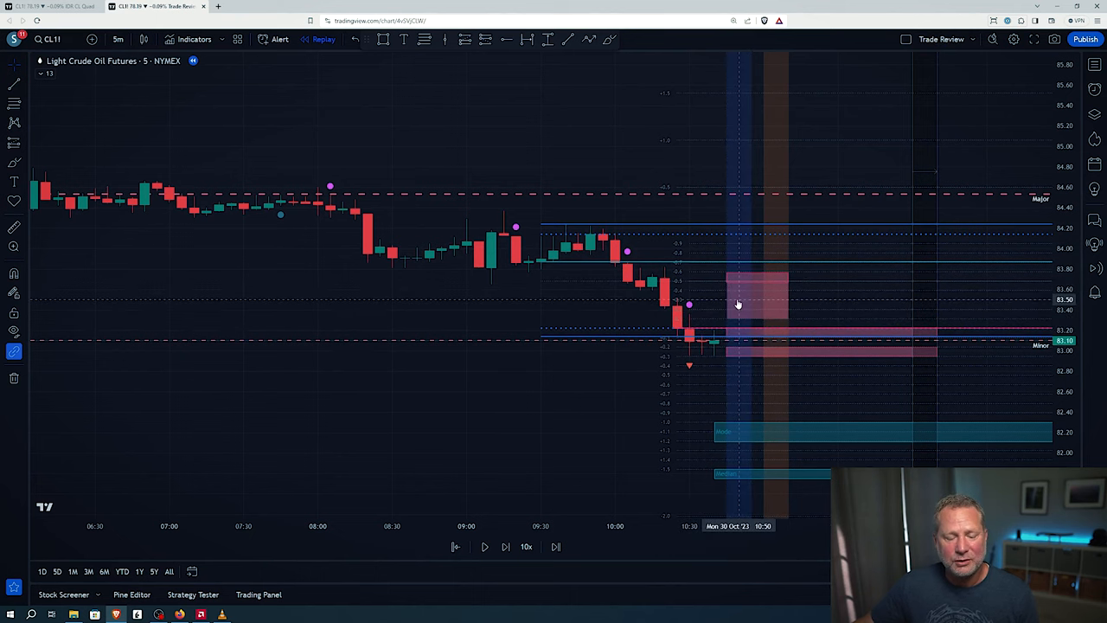
mouse_move(728, 337)
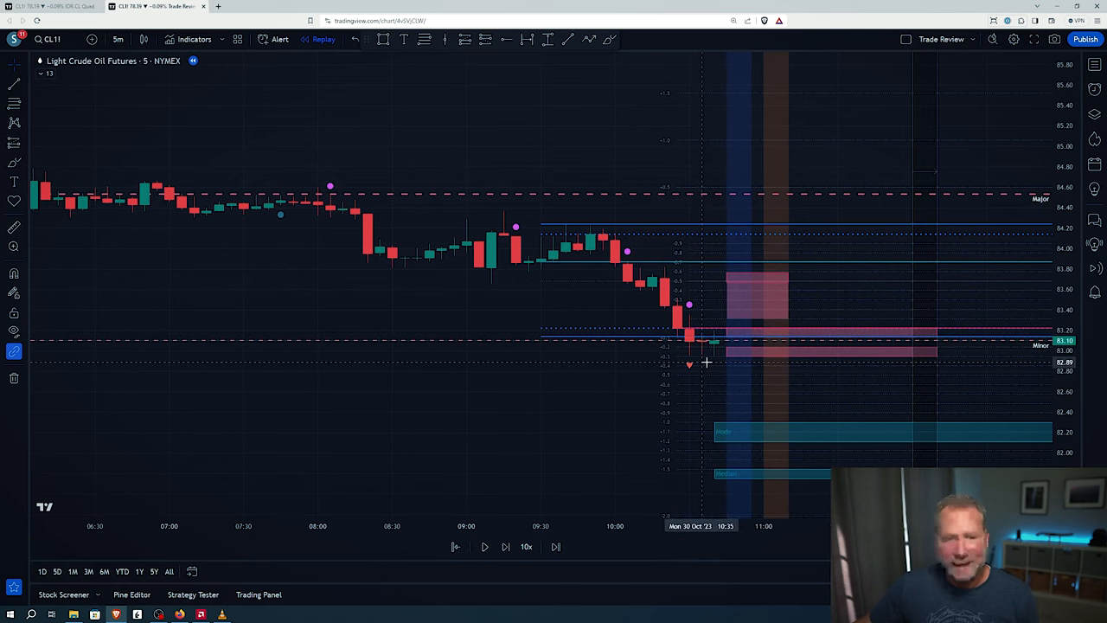
mouse_move(567, 455)
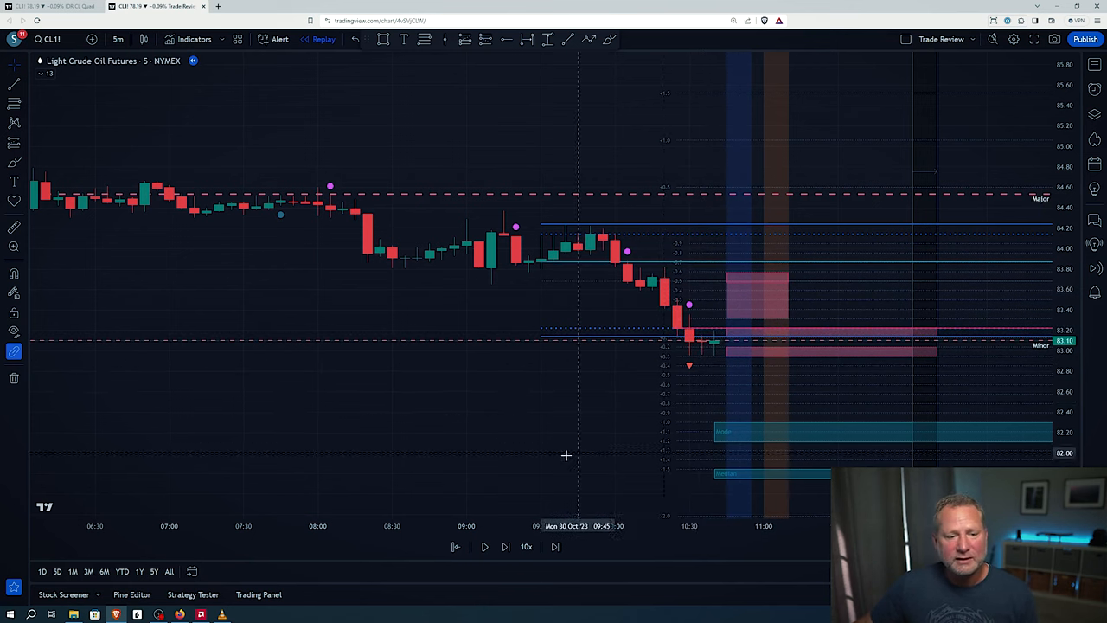
Step the replay forward two bars and sketch the expected downward price path.
click(505, 547)
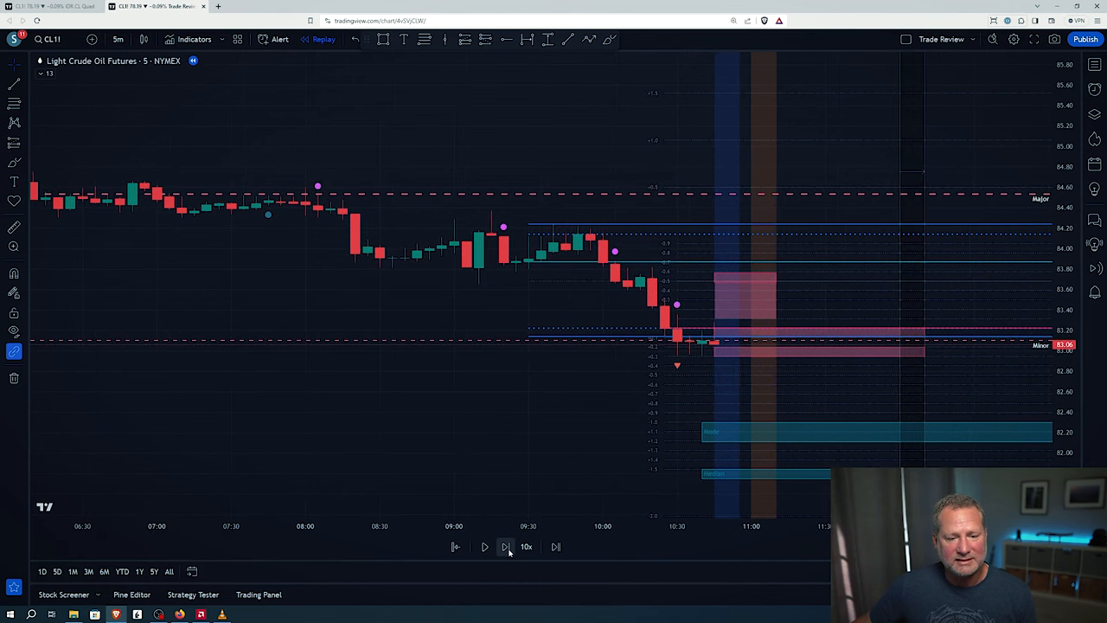
click(505, 547)
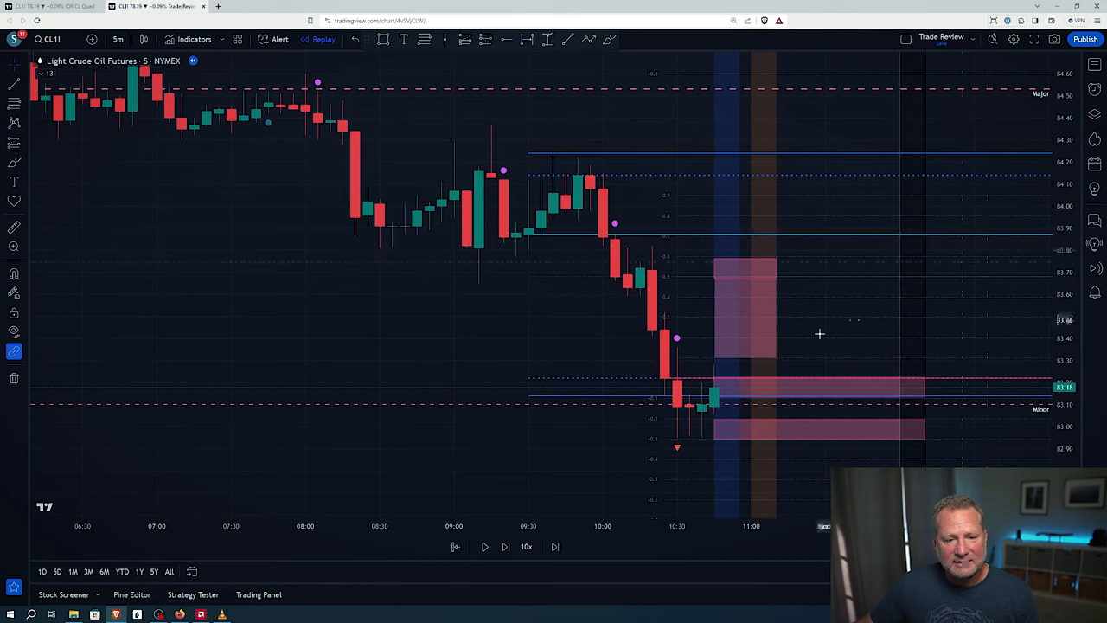
mouse_move(772, 356)
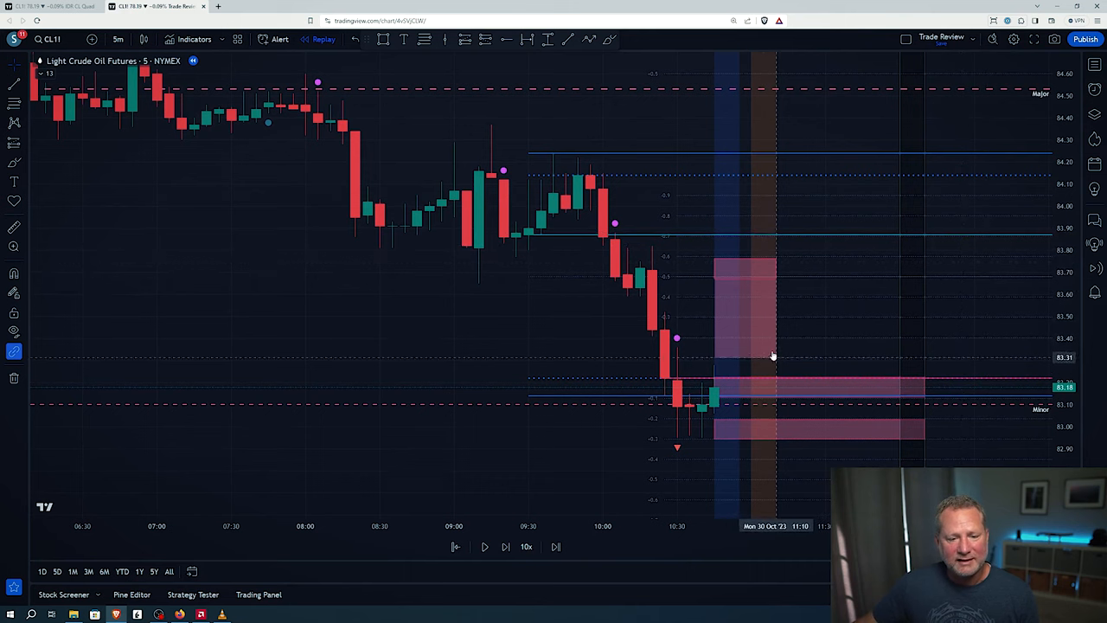
mouse_move(768, 287)
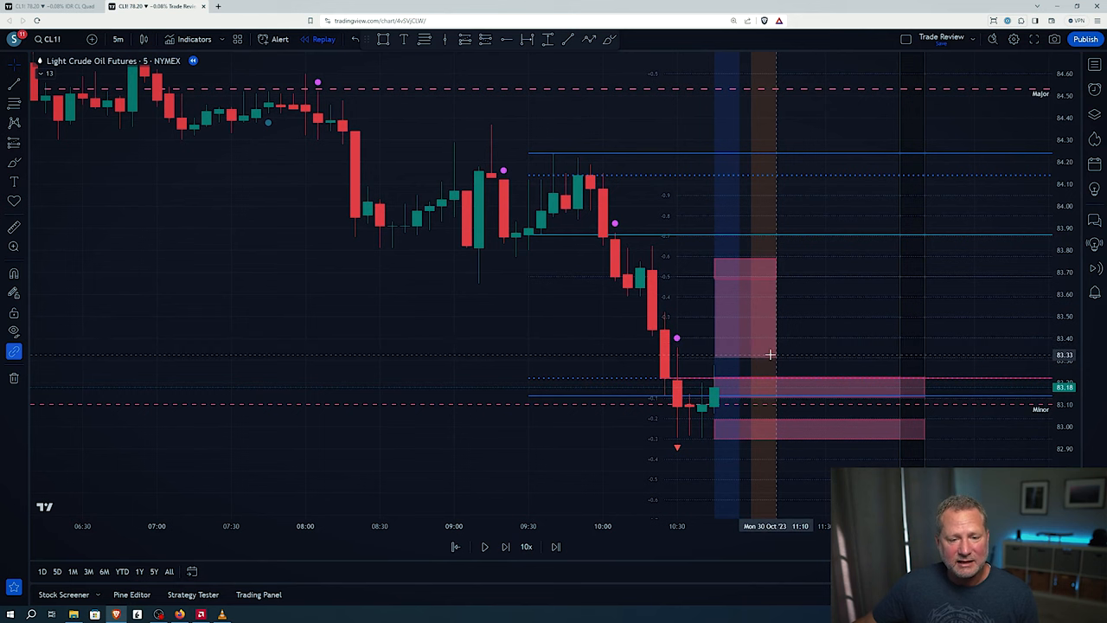
mouse_move(765, 266)
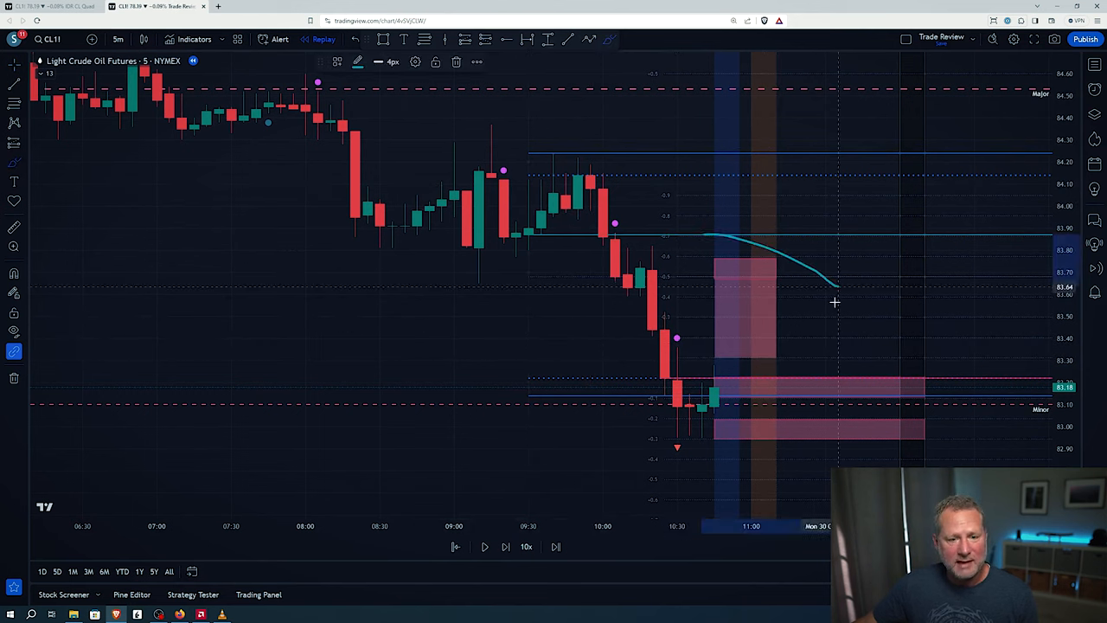
drag(709, 228, 839, 286)
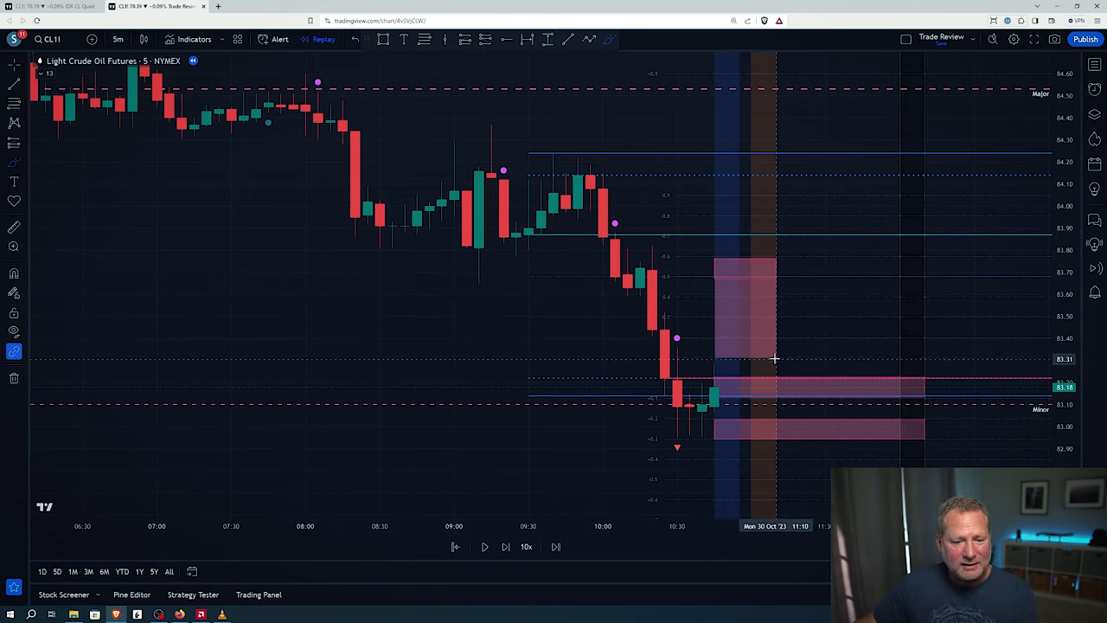
mouse_move(783, 357)
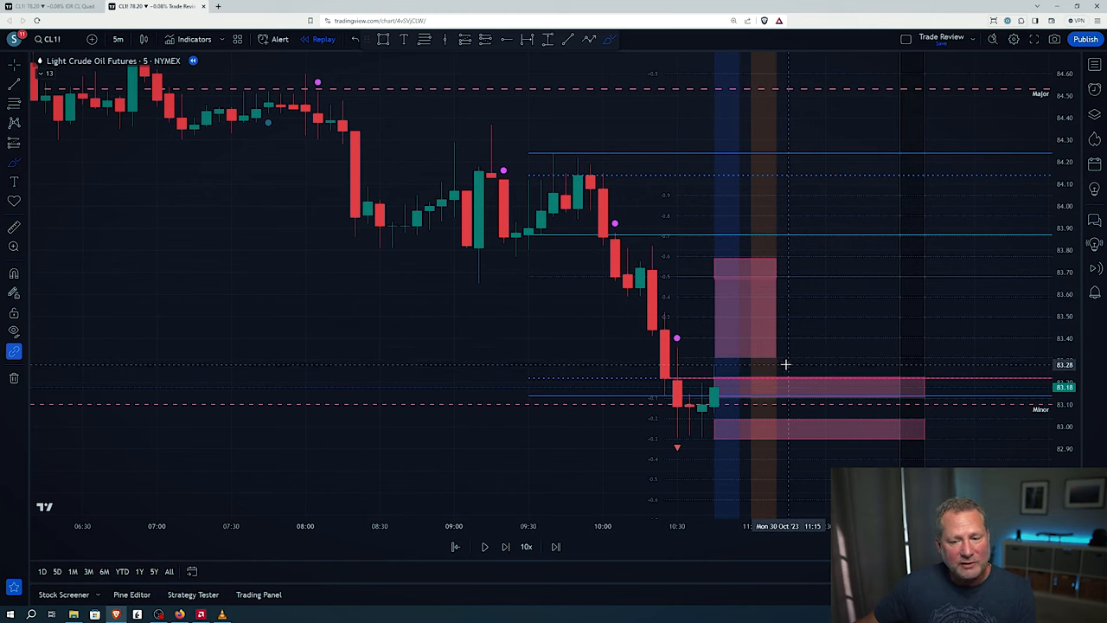
mouse_move(764, 388)
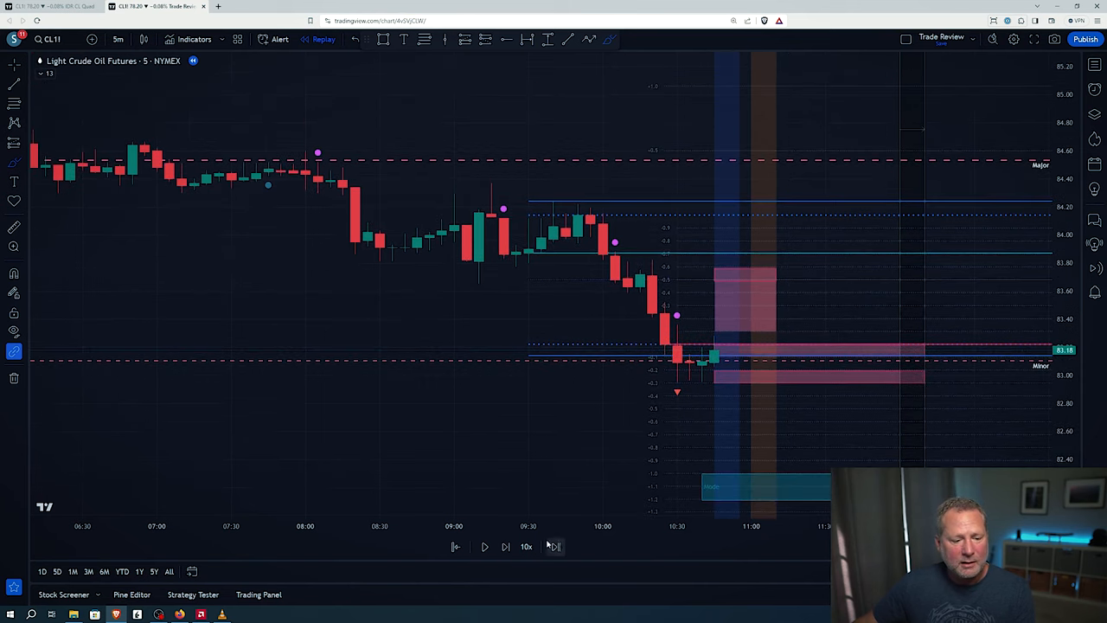
Advance the replay three more bars as price falls below the pink zone.
click(505, 546)
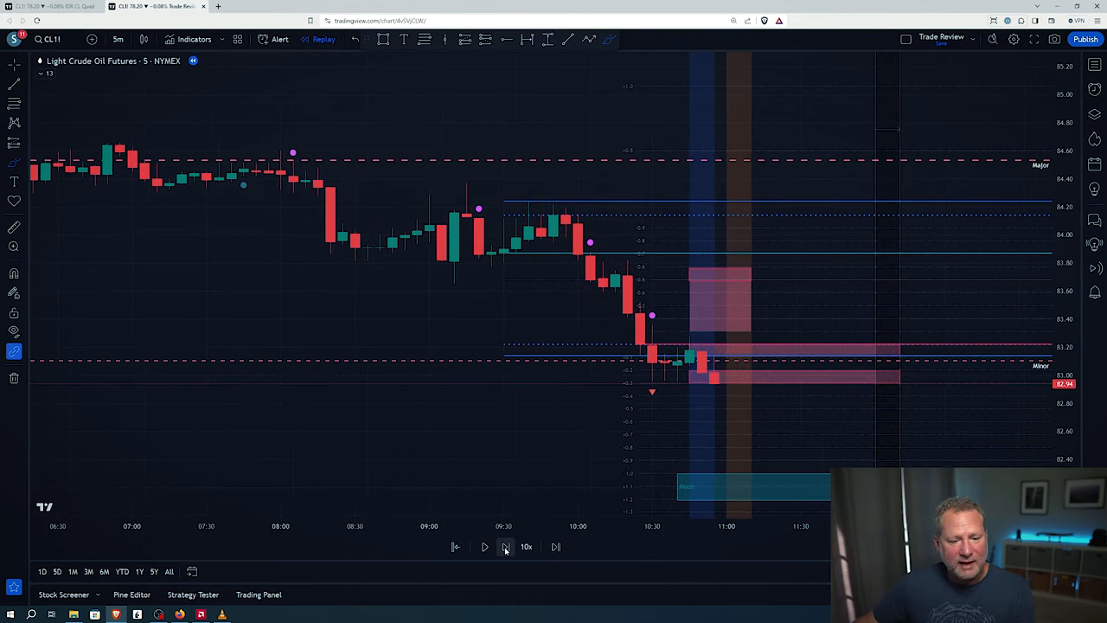
click(505, 546)
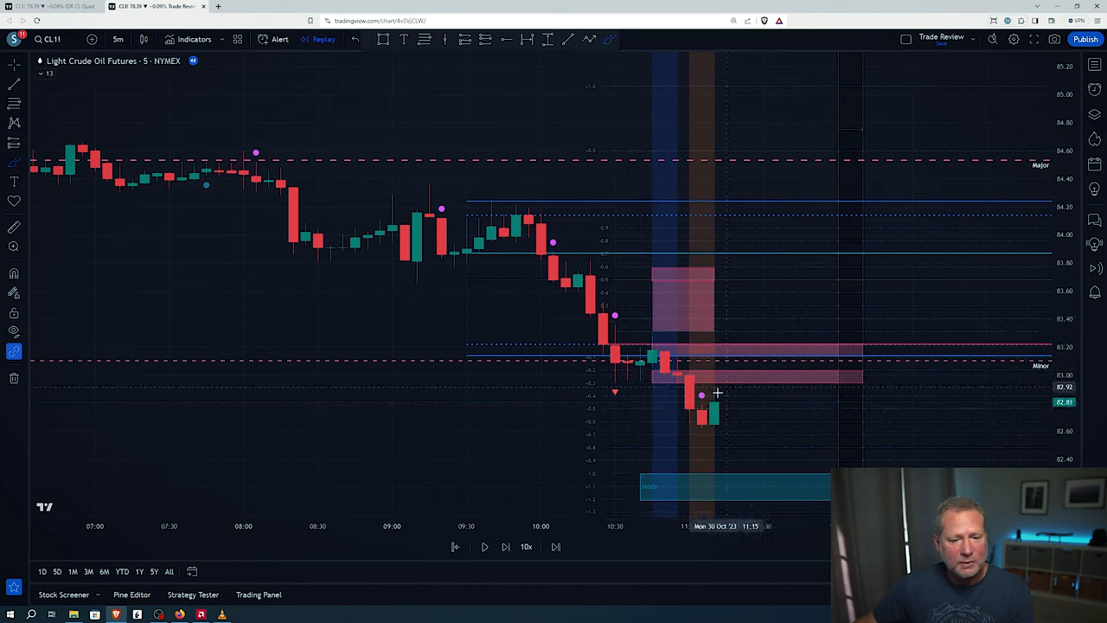
mouse_move(661, 275)
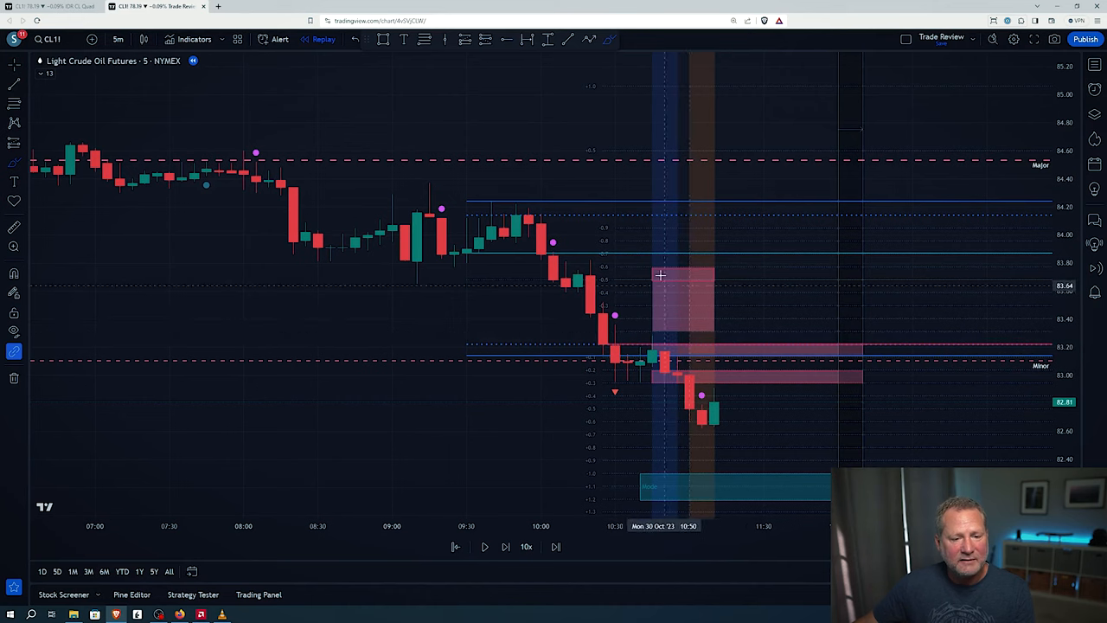
mouse_move(526, 547)
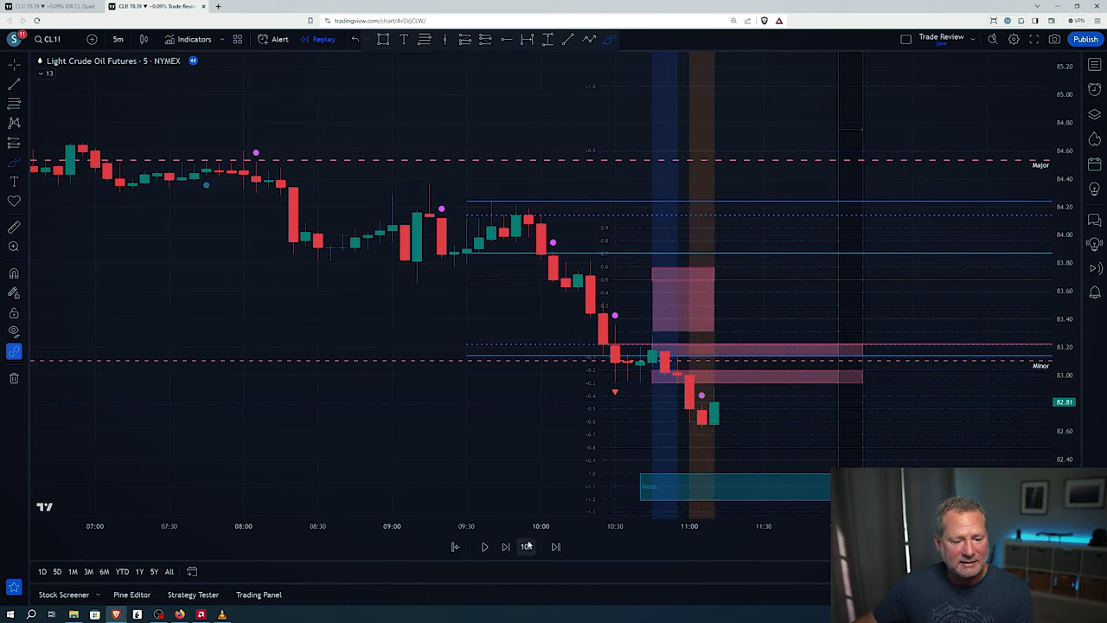
click(505, 547)
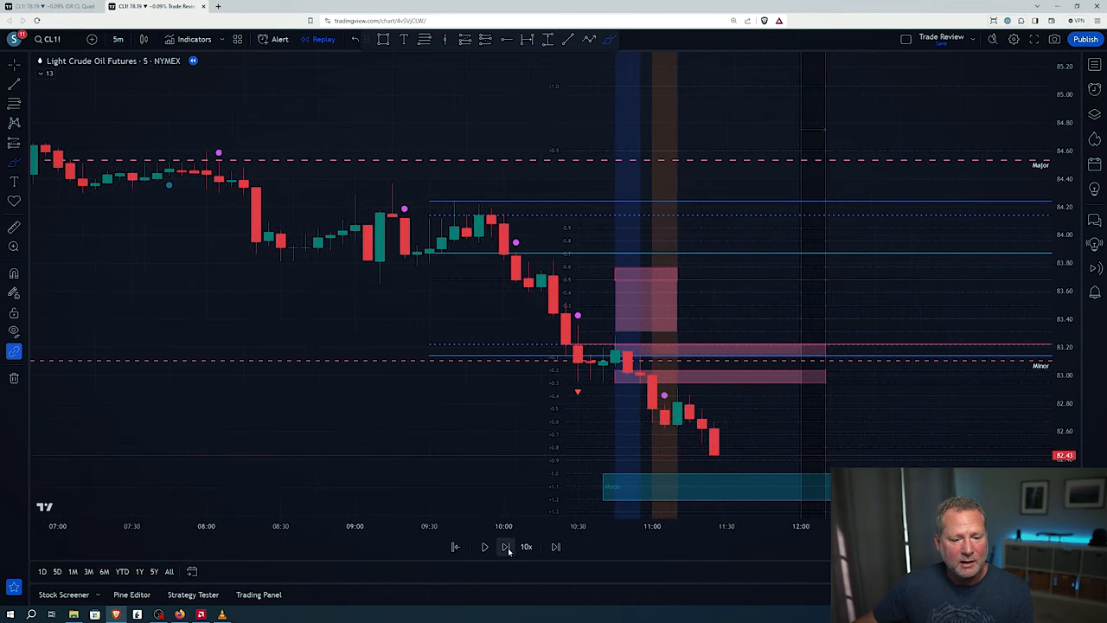
Advance the replay one bar with the lower blue support zones in view.
click(505, 547)
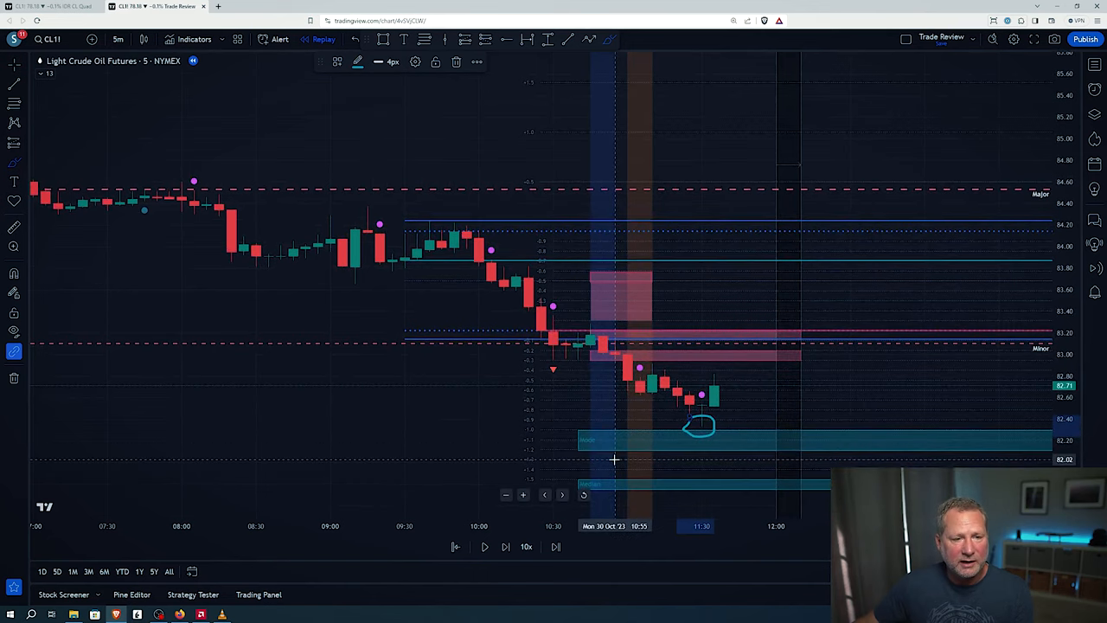
mouse_move(584, 439)
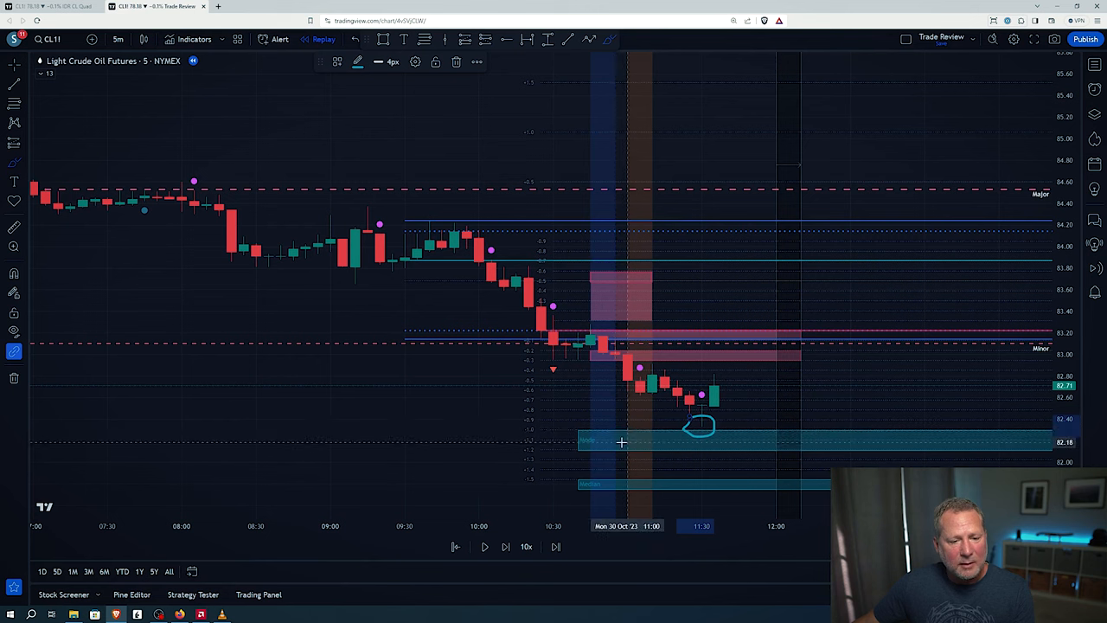
mouse_move(619, 436)
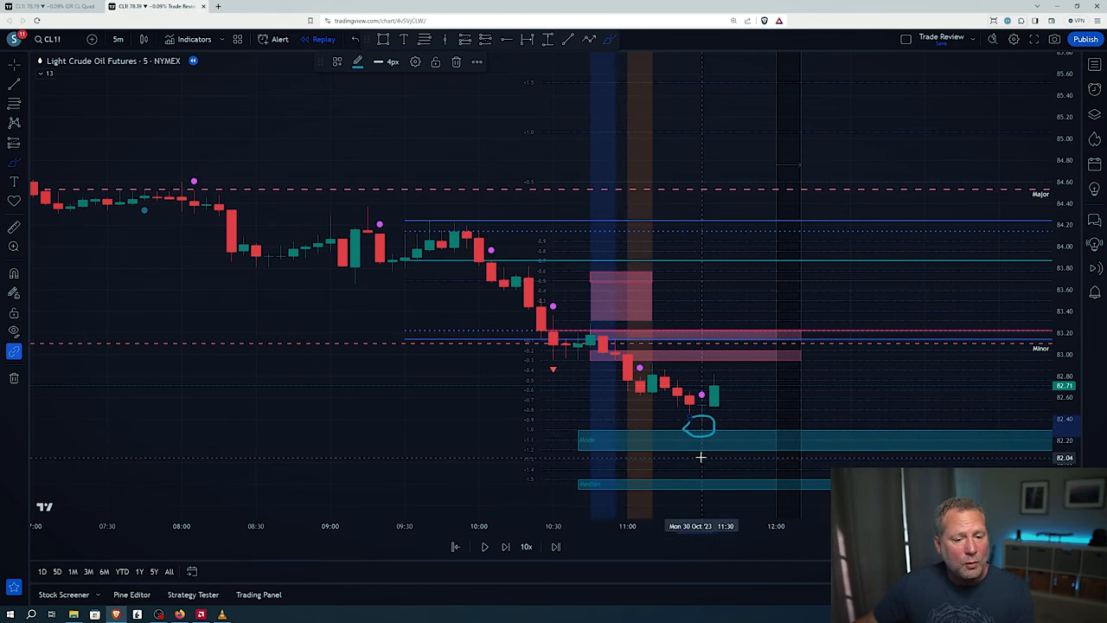
mouse_move(692, 491)
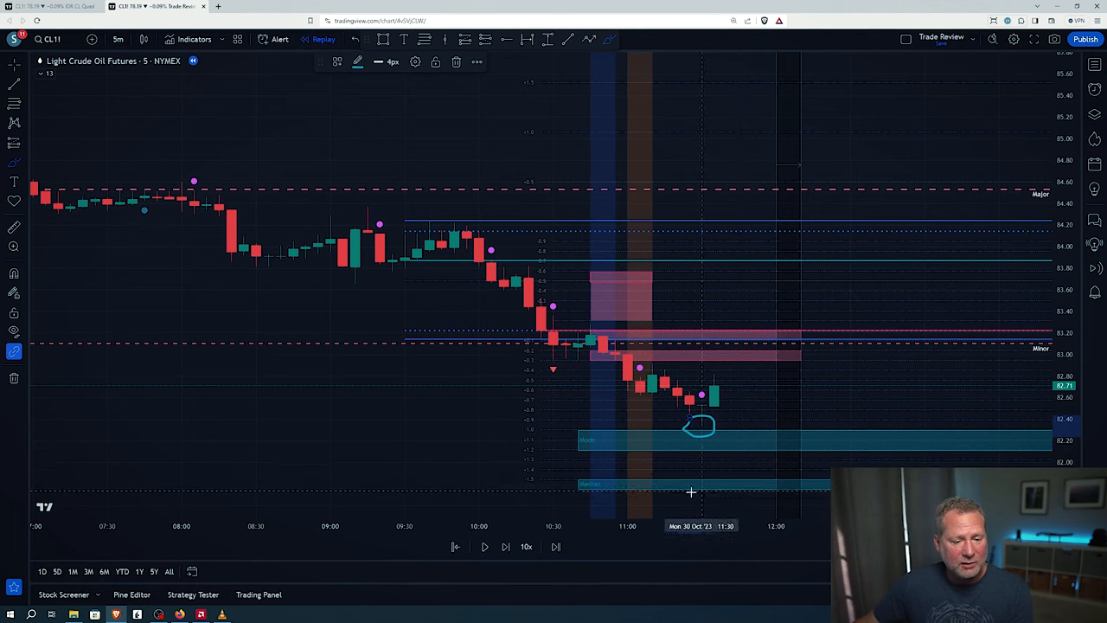
mouse_move(668, 429)
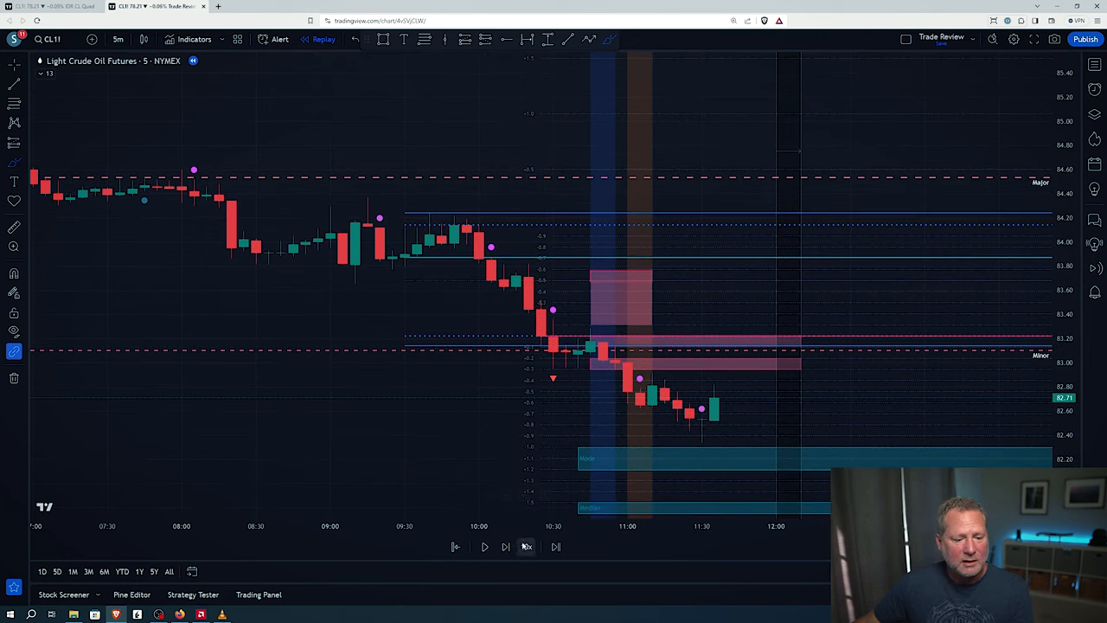
Advance the replay two bars as price rallies back into the pink resistance zone.
click(505, 547)
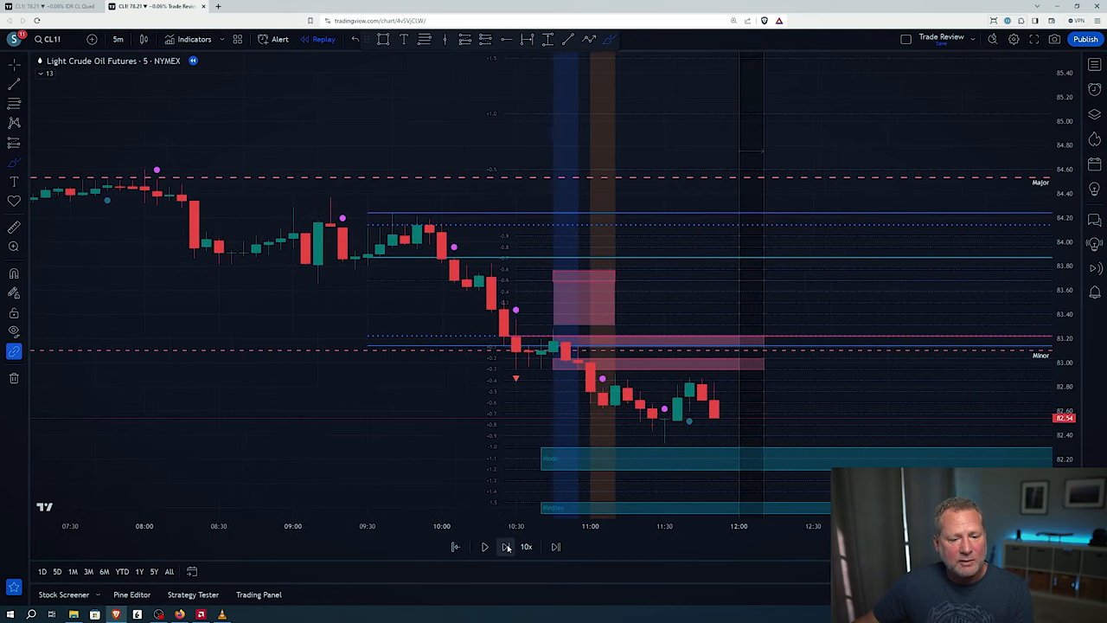
click(485, 546)
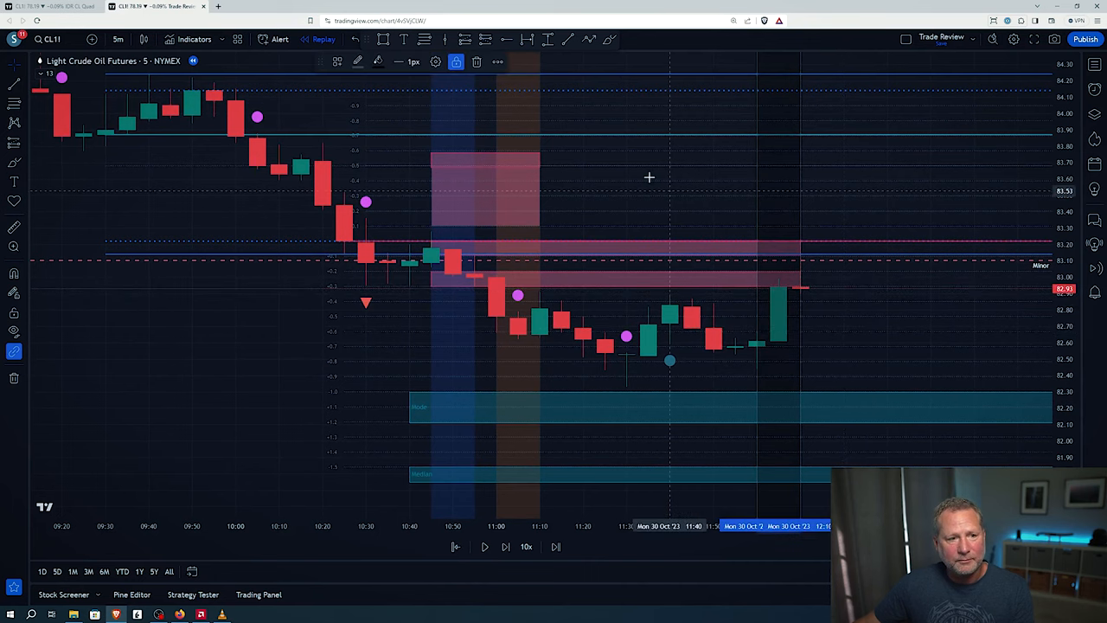
mouse_move(769, 177)
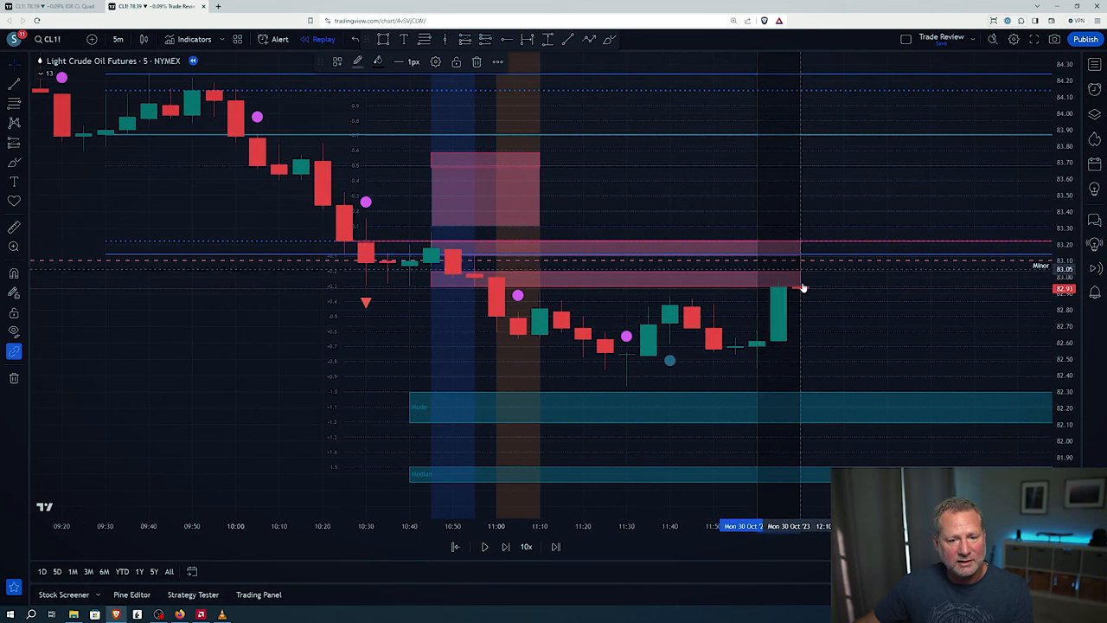
mouse_move(754, 183)
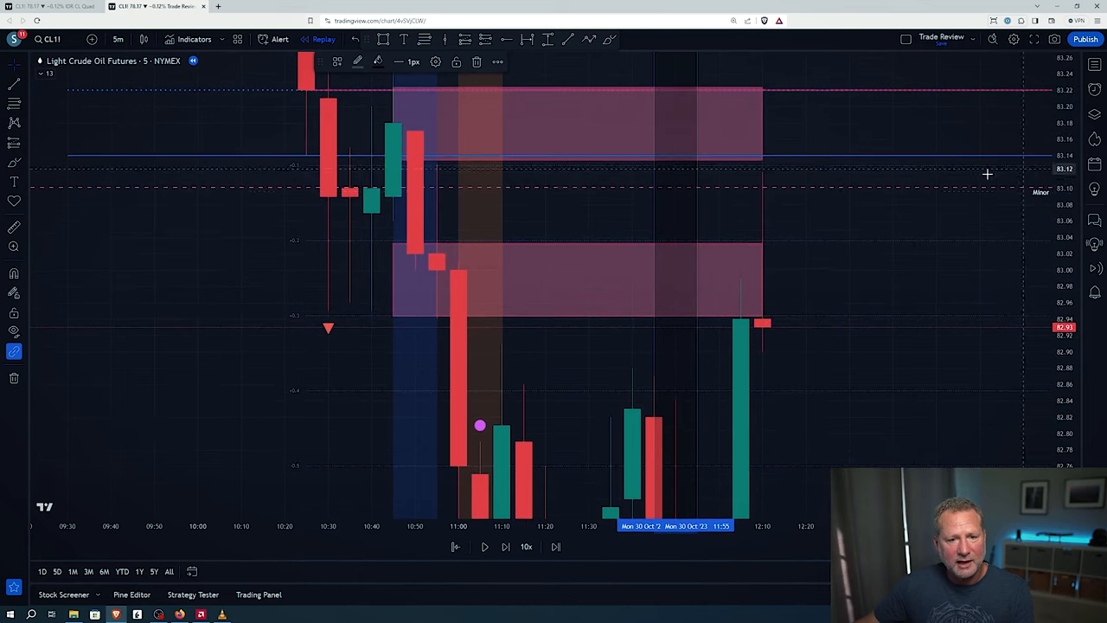
mouse_move(811, 169)
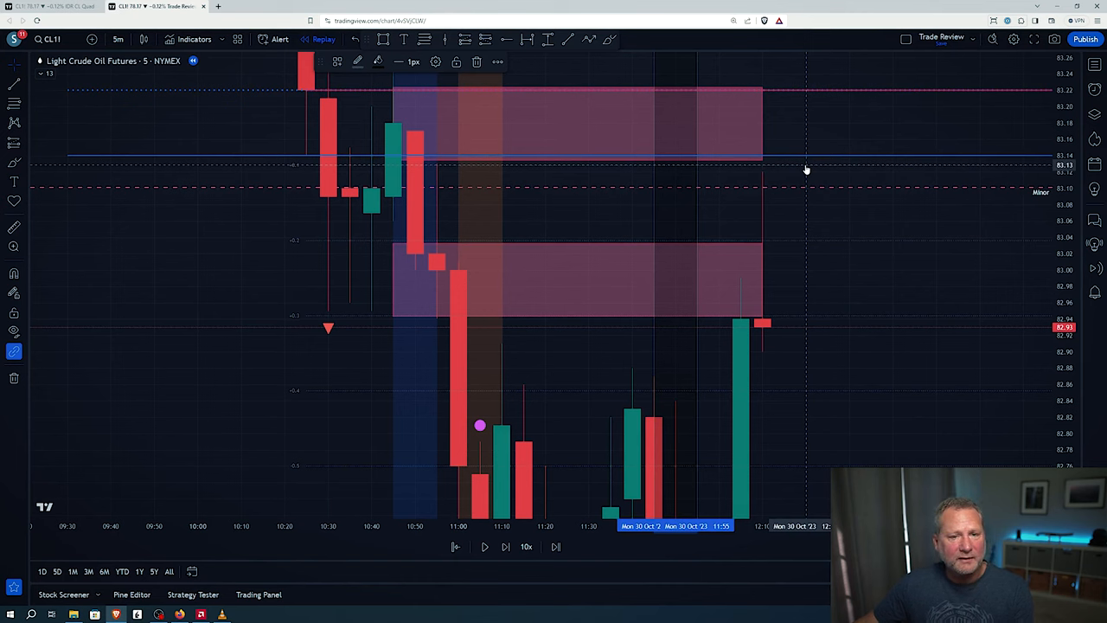
mouse_move(810, 170)
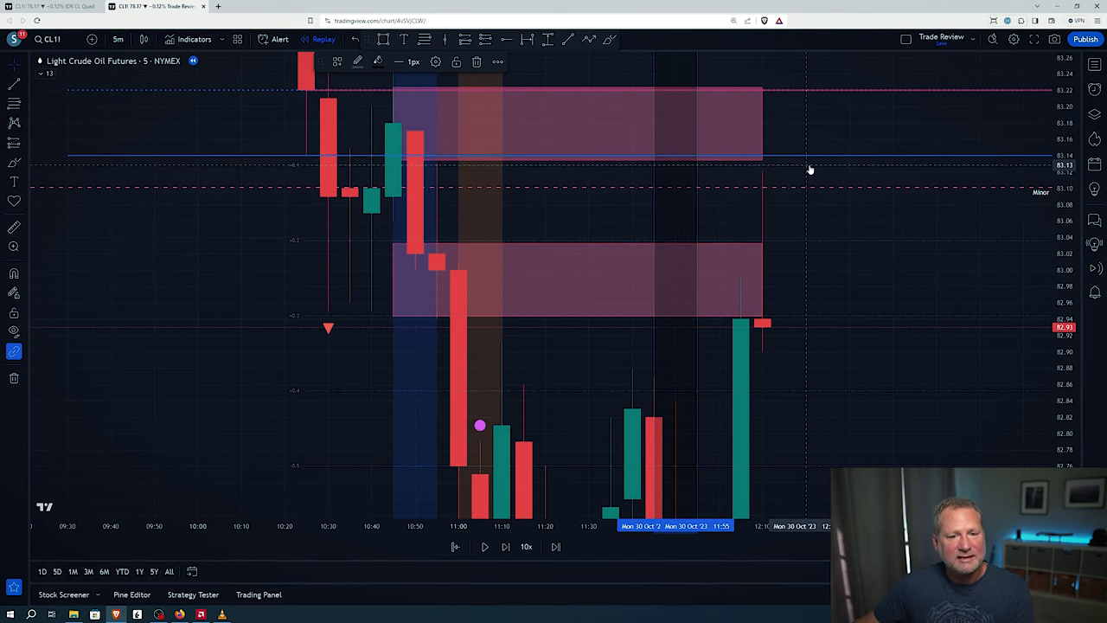
mouse_move(799, 171)
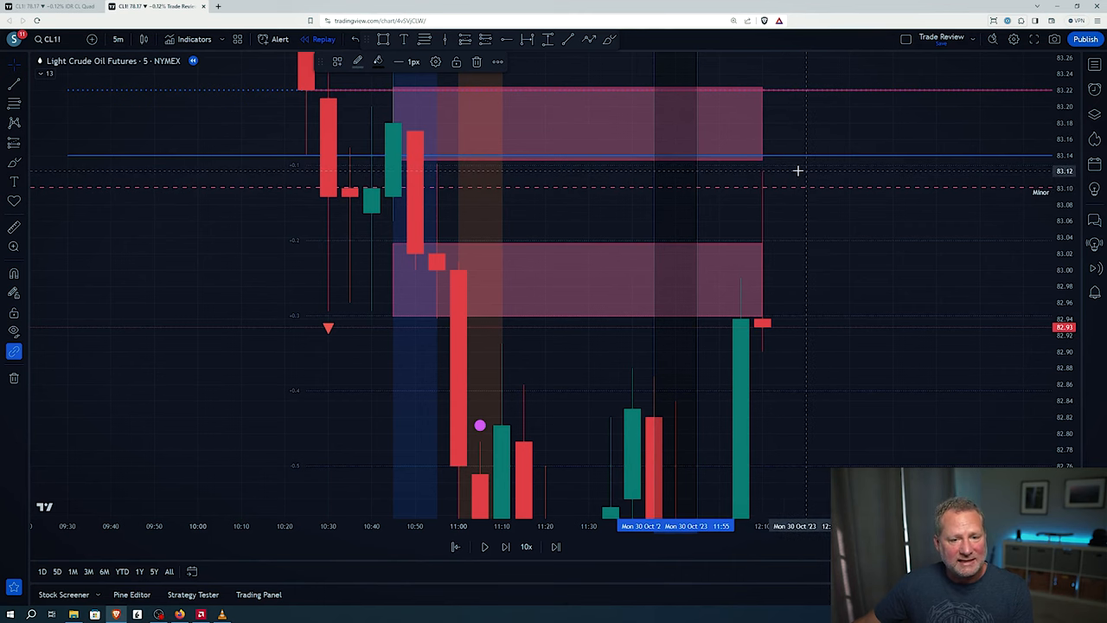
mouse_move(834, 374)
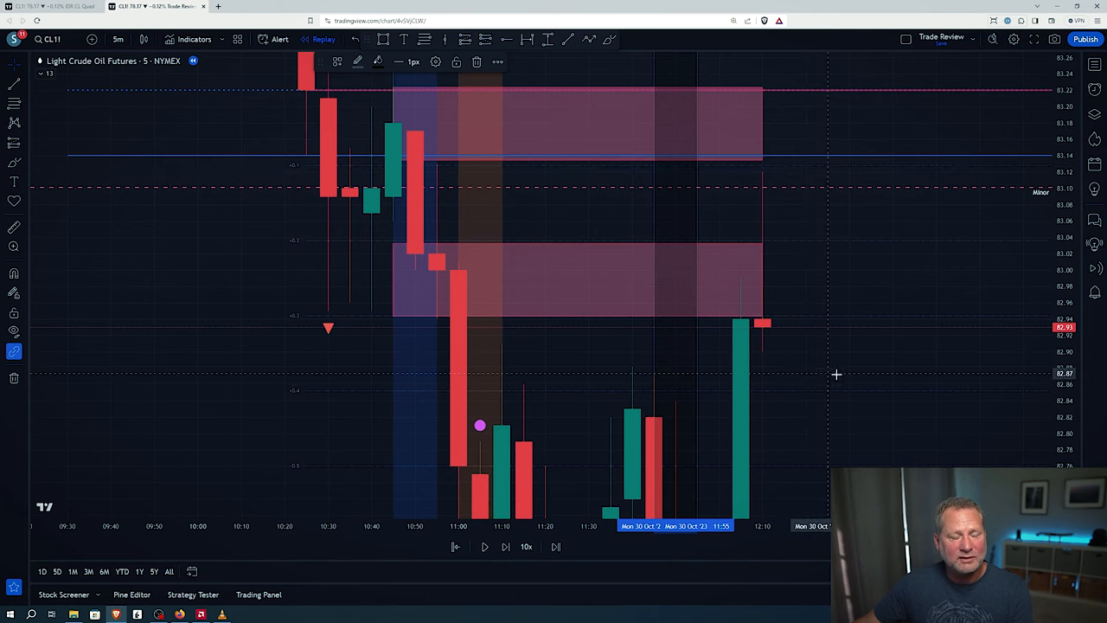
mouse_move(828, 377)
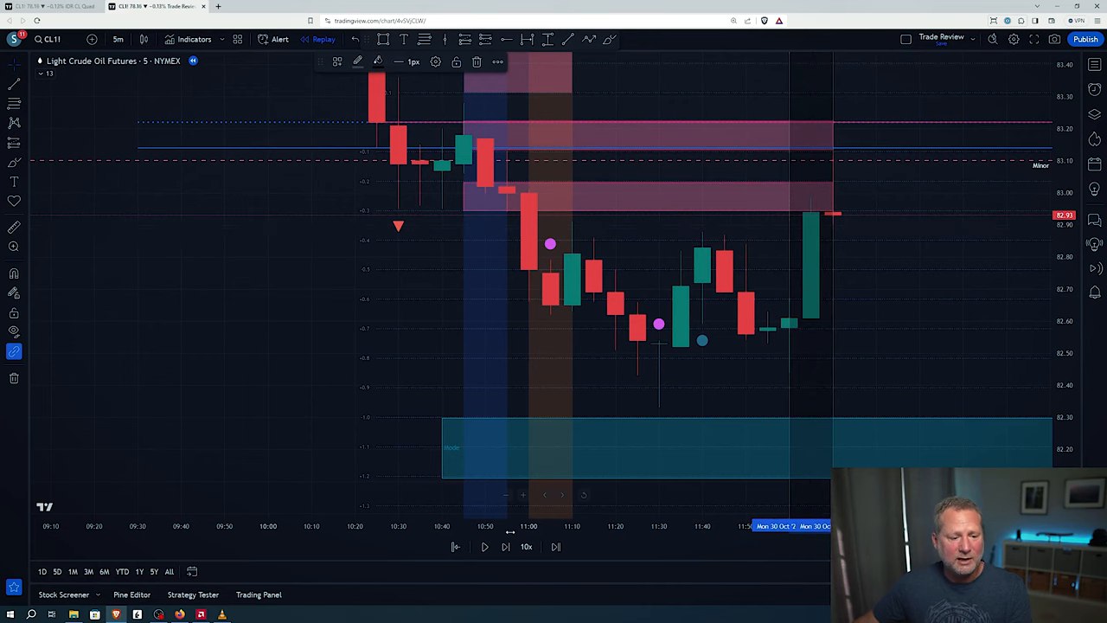
Advance the replay three bars as price rejects the pink zone and falls away.
click(505, 546)
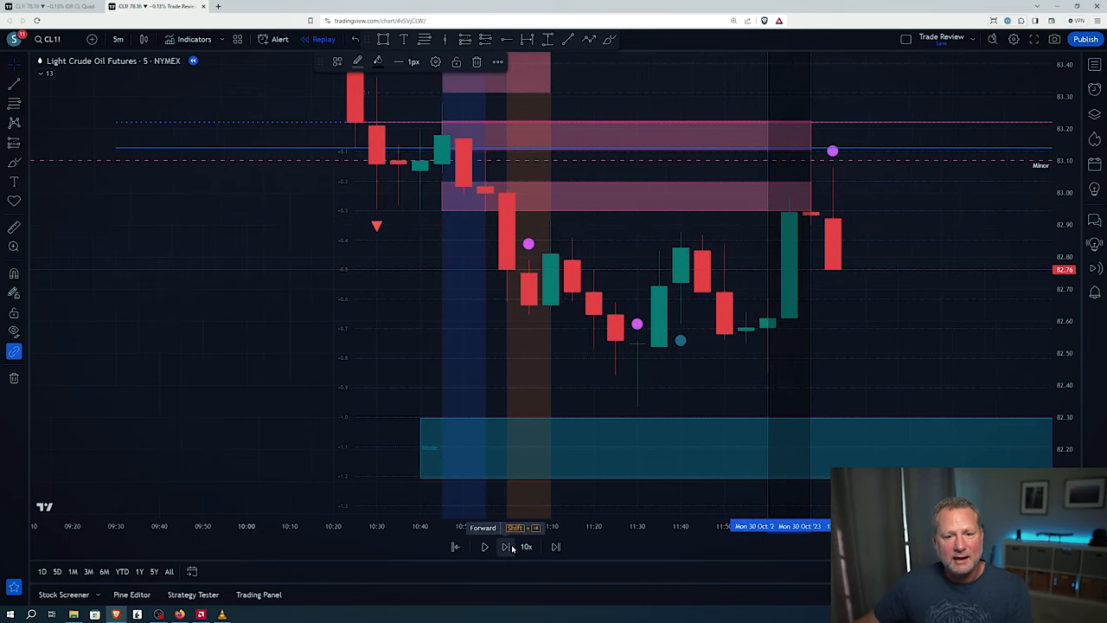
click(484, 547)
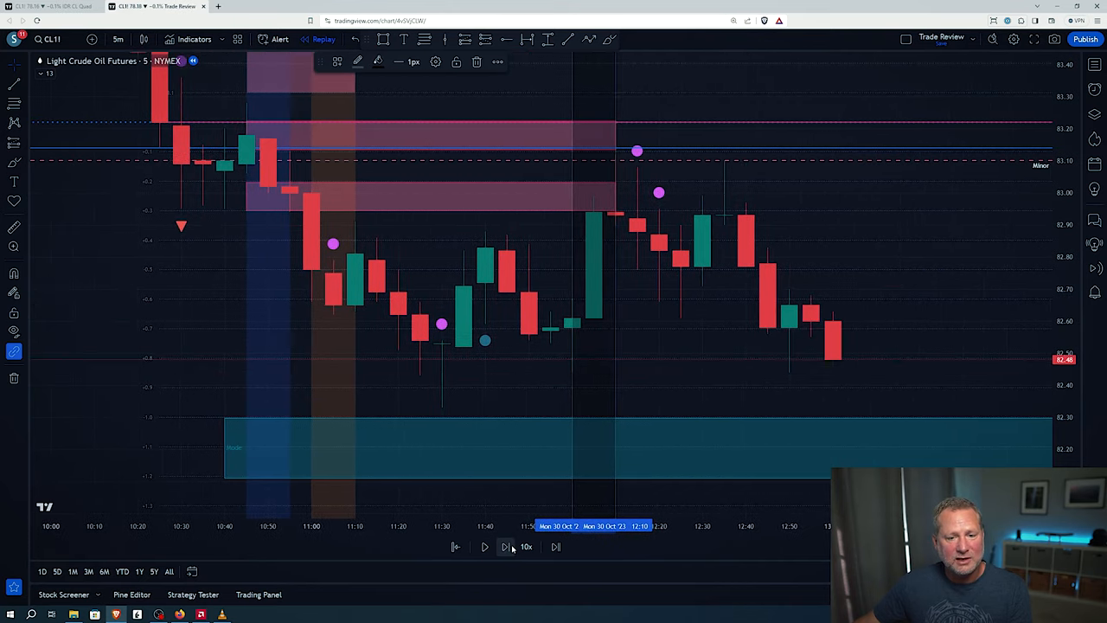
click(505, 546)
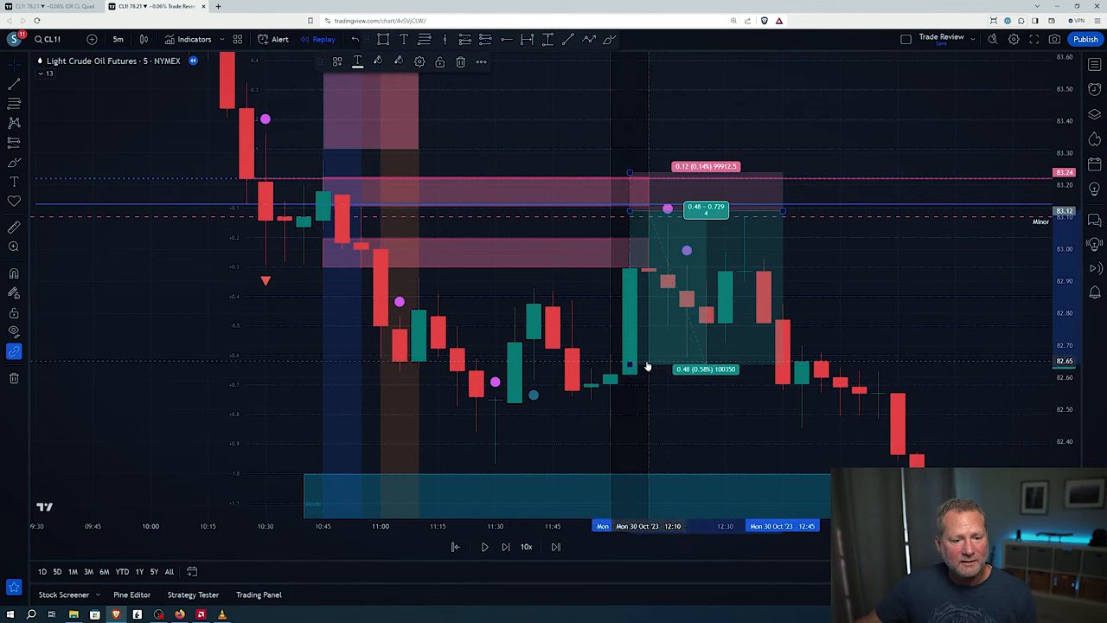
Extend the short position's profit target down to the lower blue zone.
drag(643, 367, 643, 474)
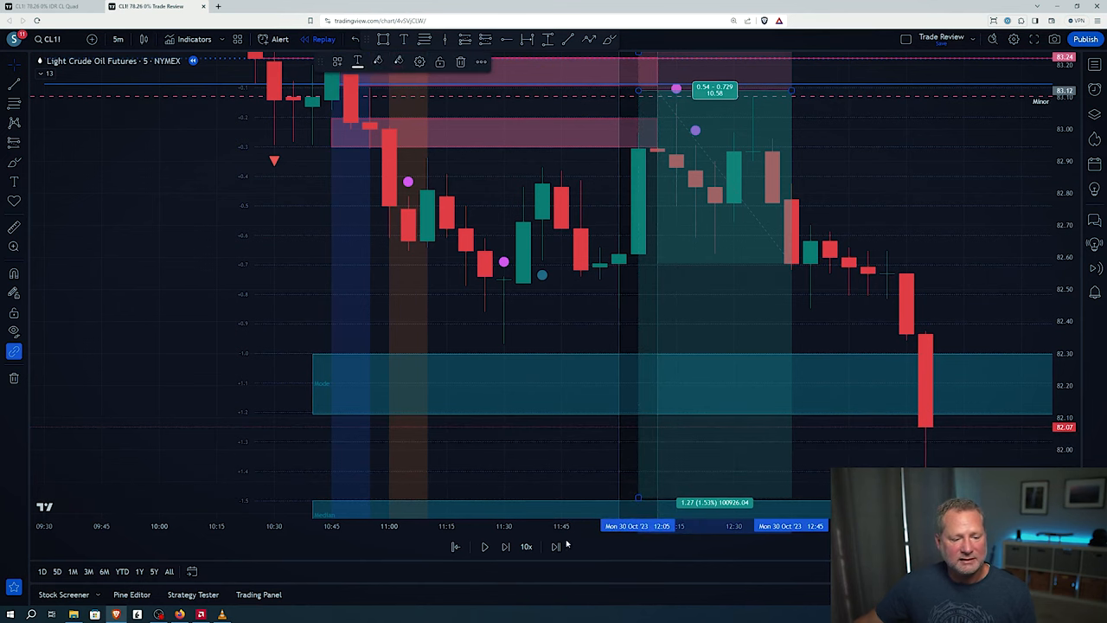
Advance the replay two bars to the lower target zone and circle the low that touched it.
click(505, 546)
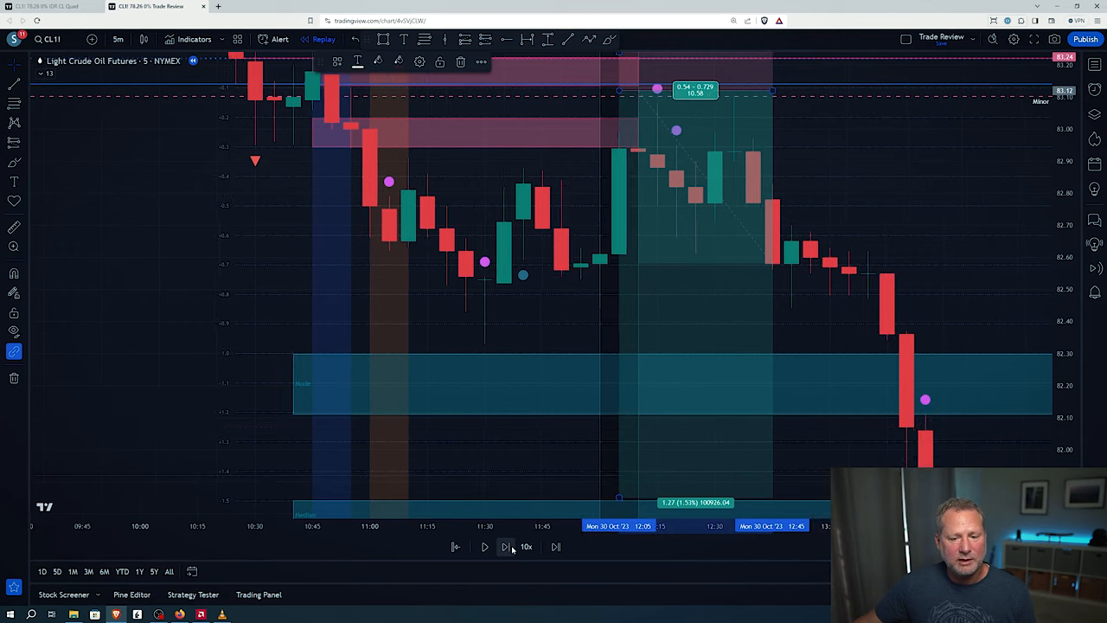
click(505, 547)
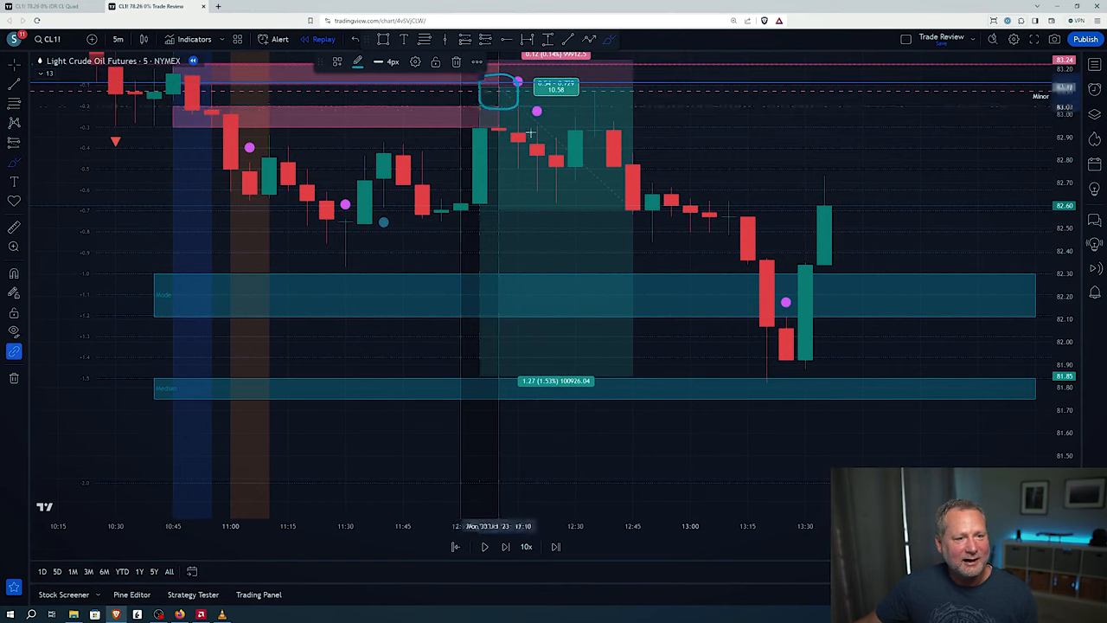
drag(747, 363, 804, 398)
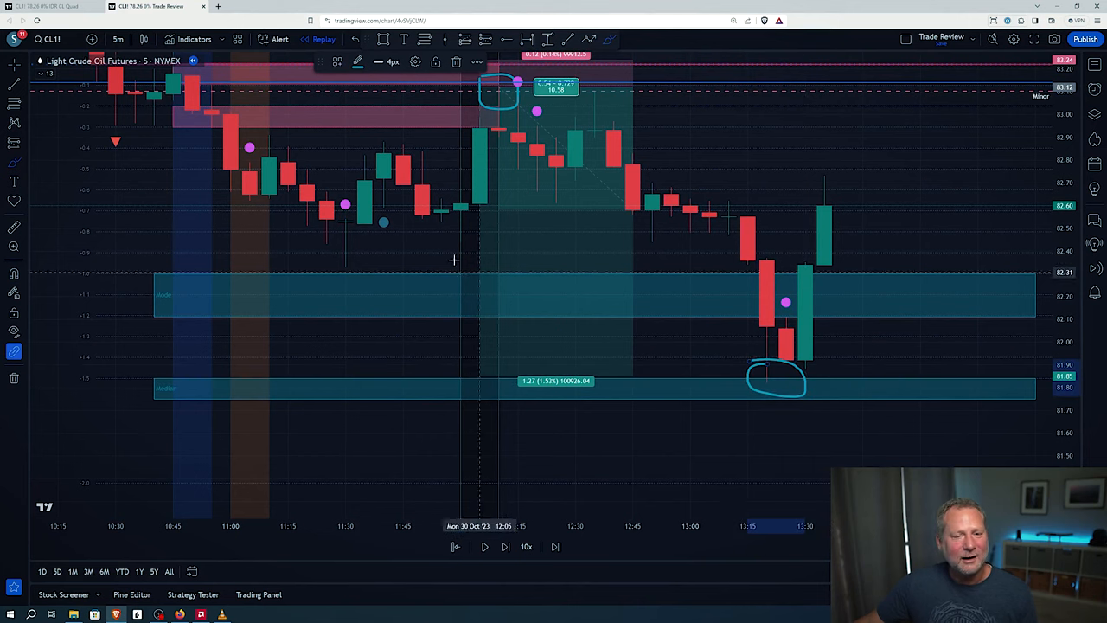
mouse_move(394, 231)
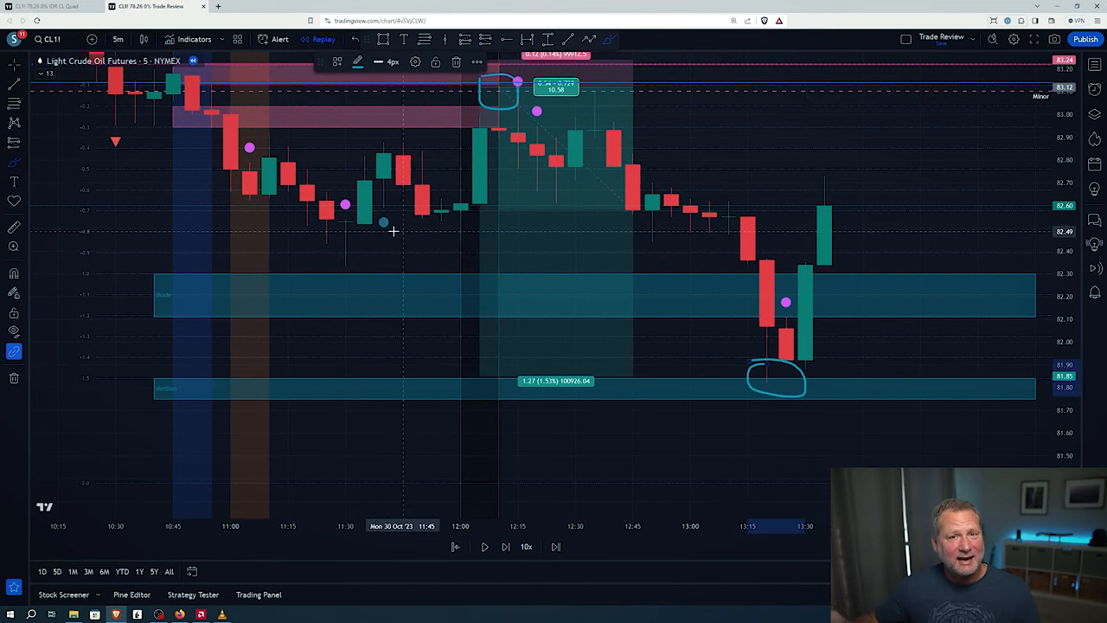